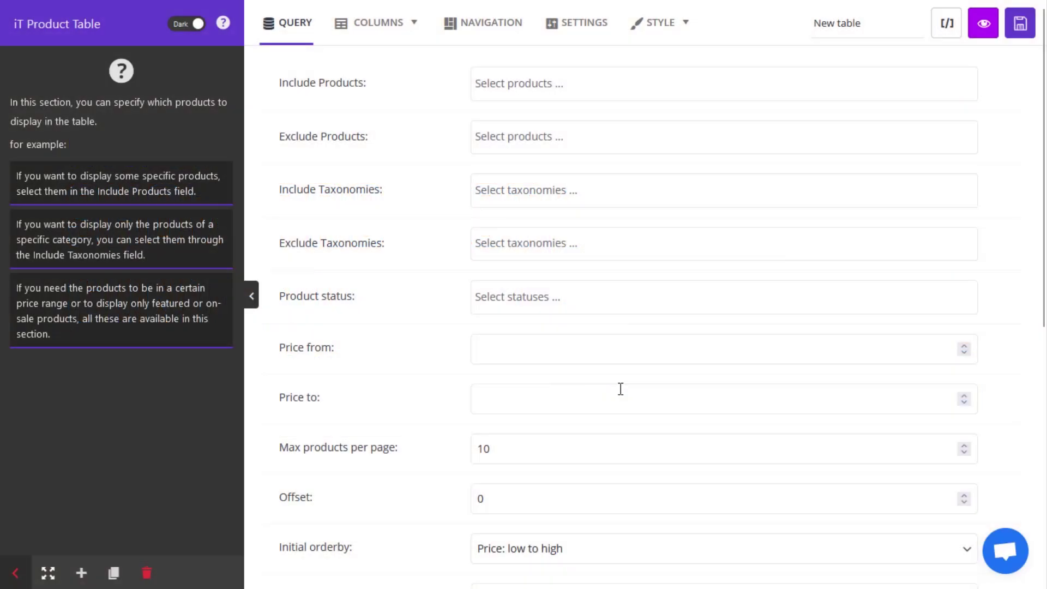
mouse_move(366, 356)
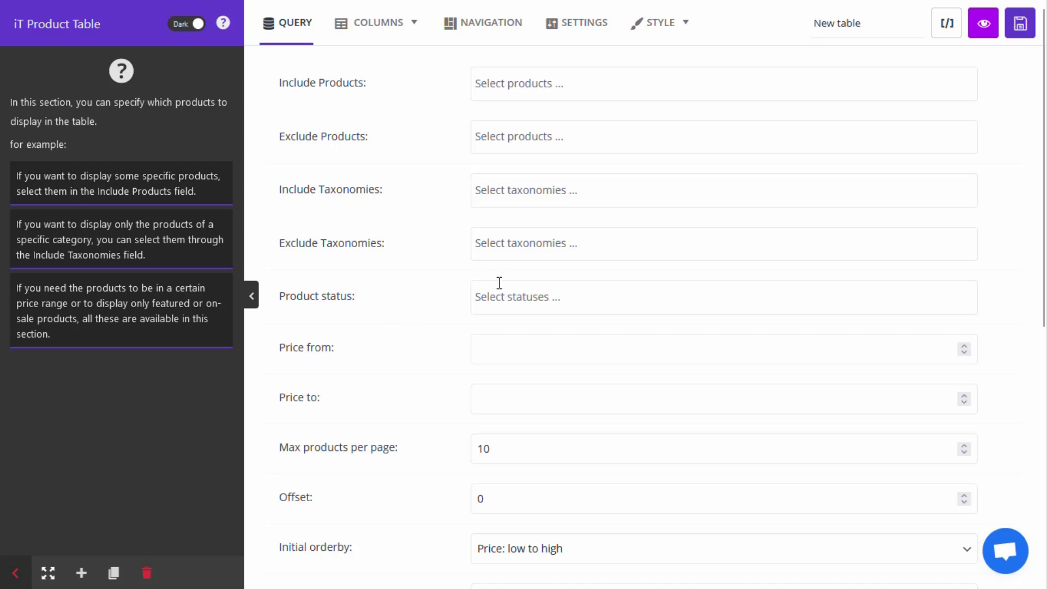
mouse_move(382, 332)
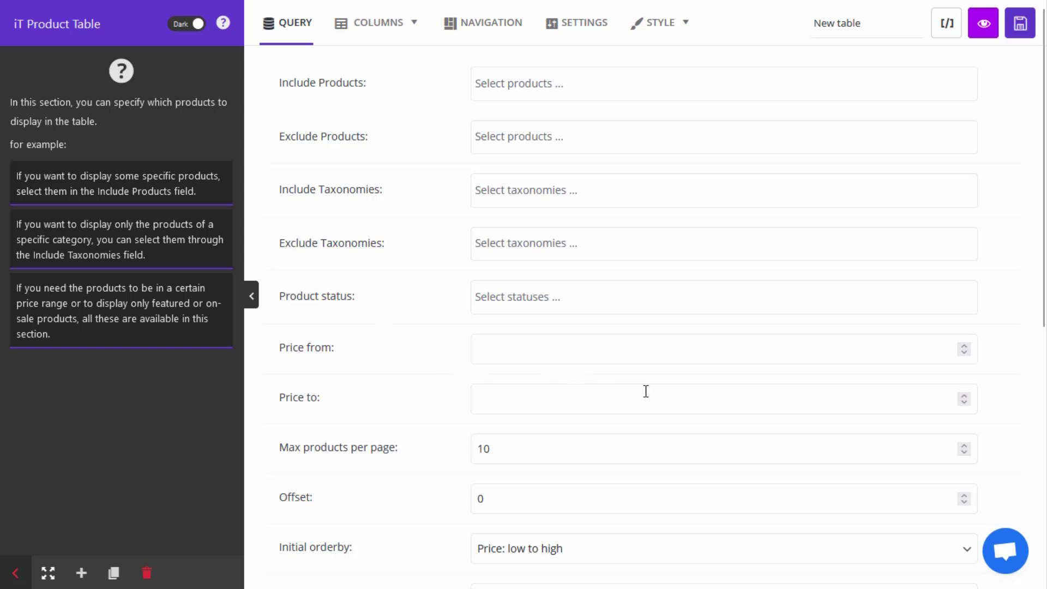
mouse_move(504, 296)
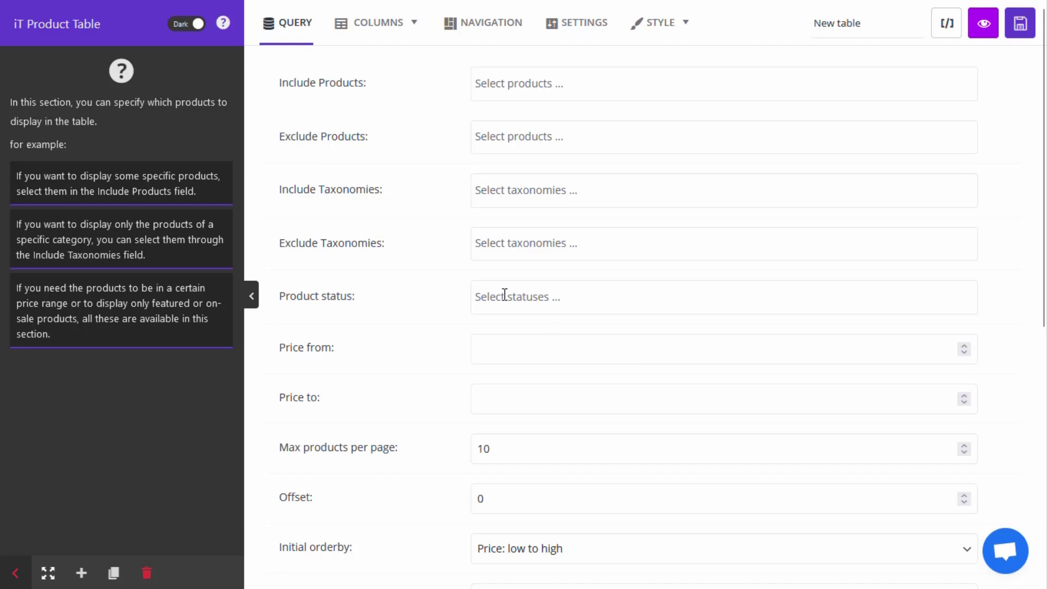
Step: Add a fourth column to the laptop layout and start adding an element to its cell content
click(379, 22)
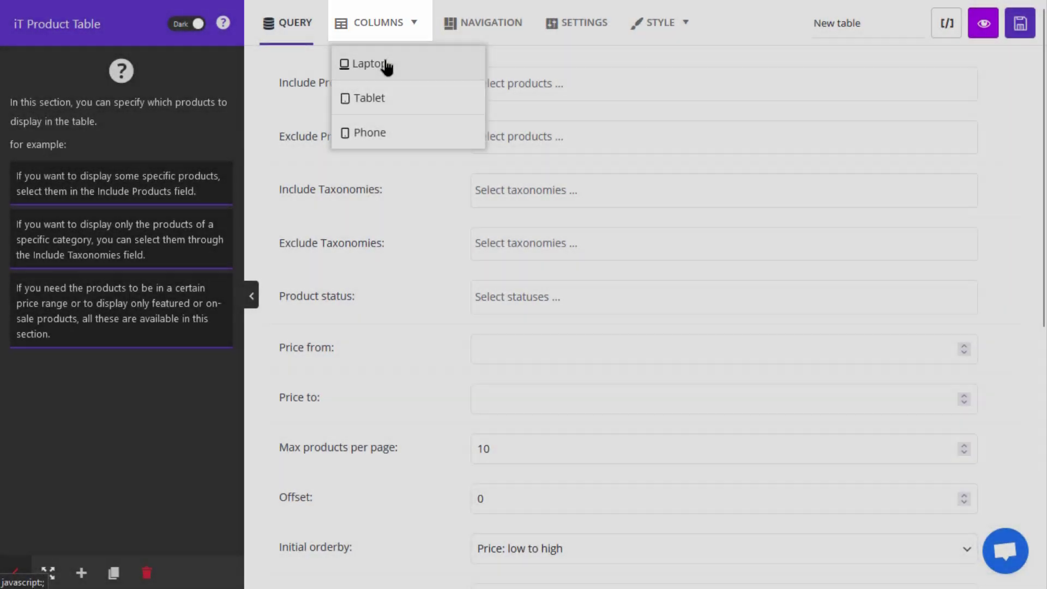
click(368, 64)
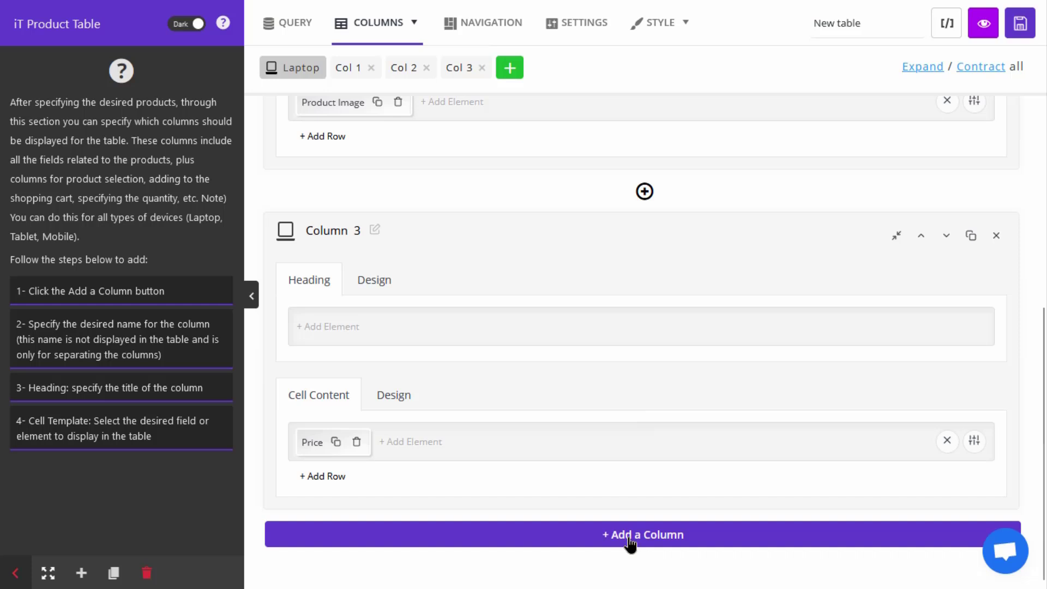
click(642, 534)
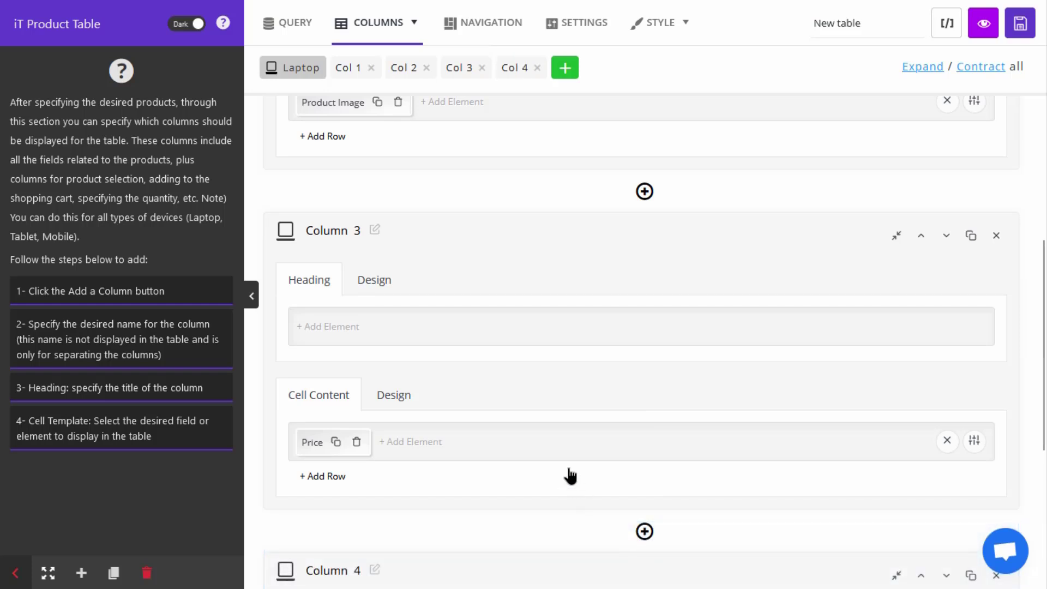
scroll(down, 3)
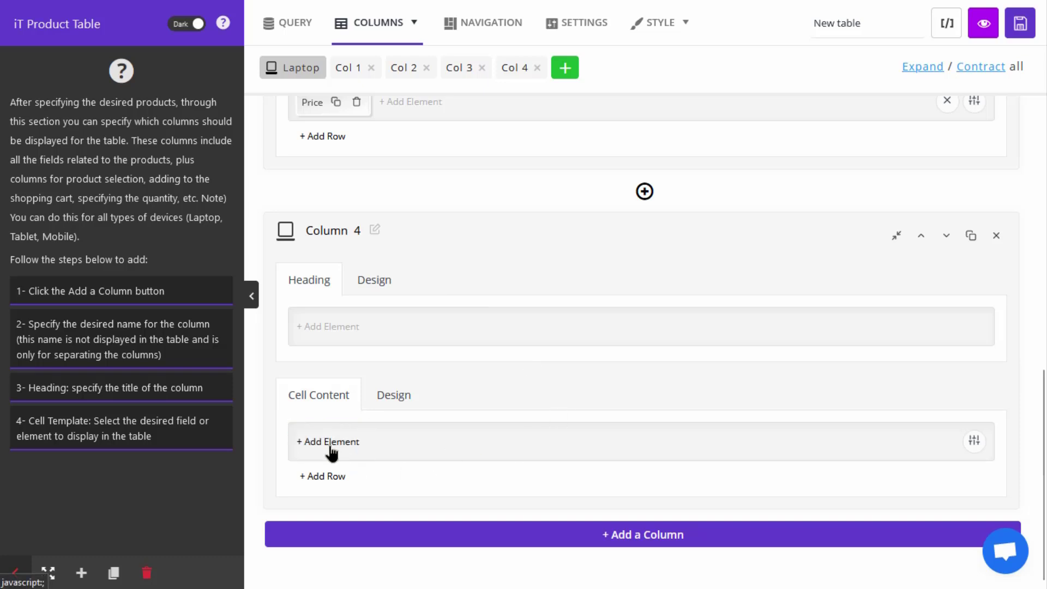
click(328, 442)
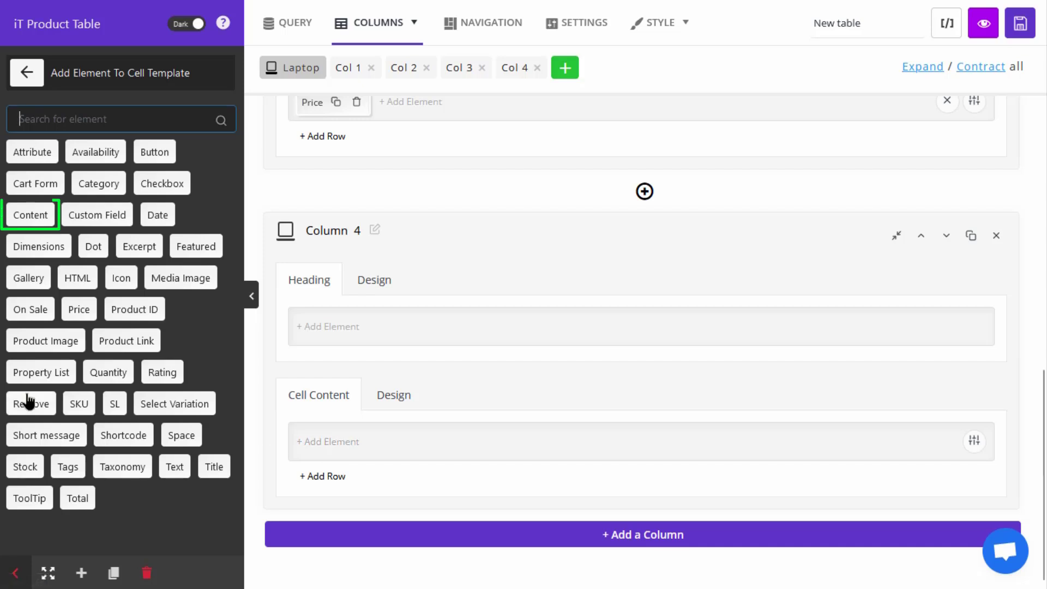
Step: Place a Content element in Column 4 to show product descriptions, with its settings shown
click(31, 215)
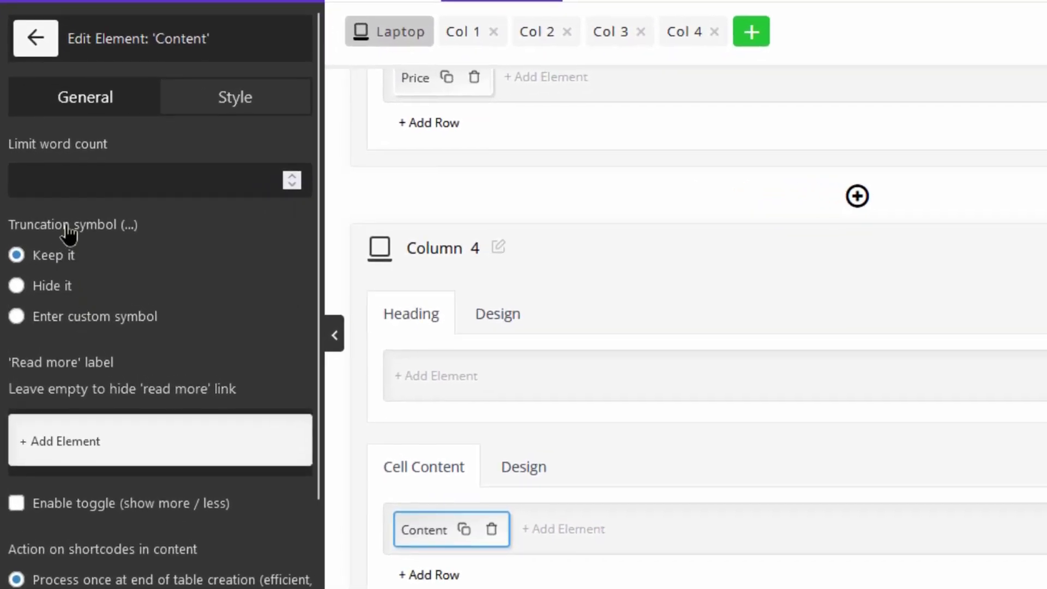
mouse_move(3, 288)
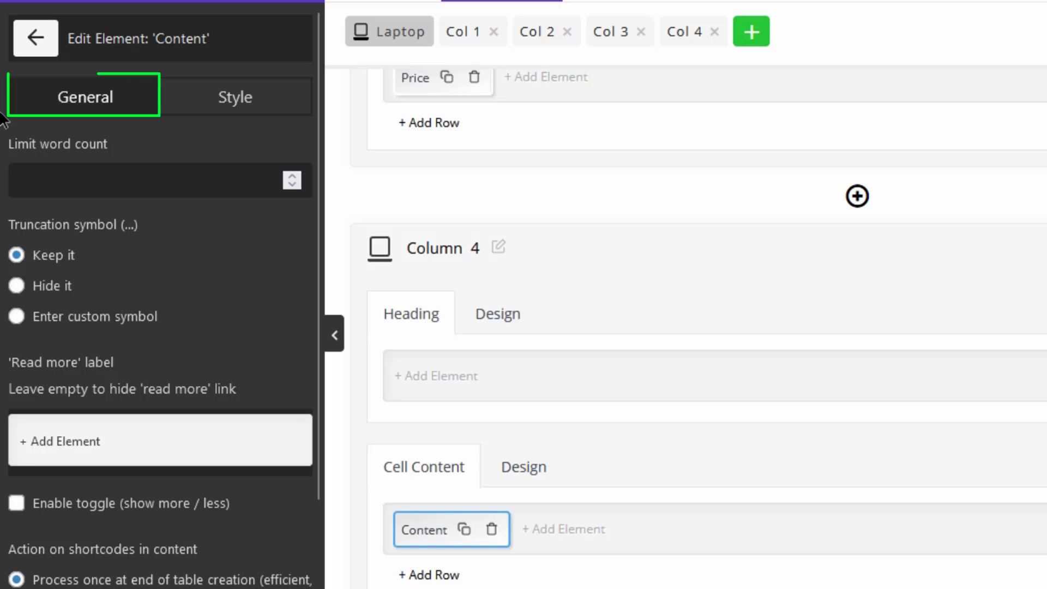
click(235, 97)
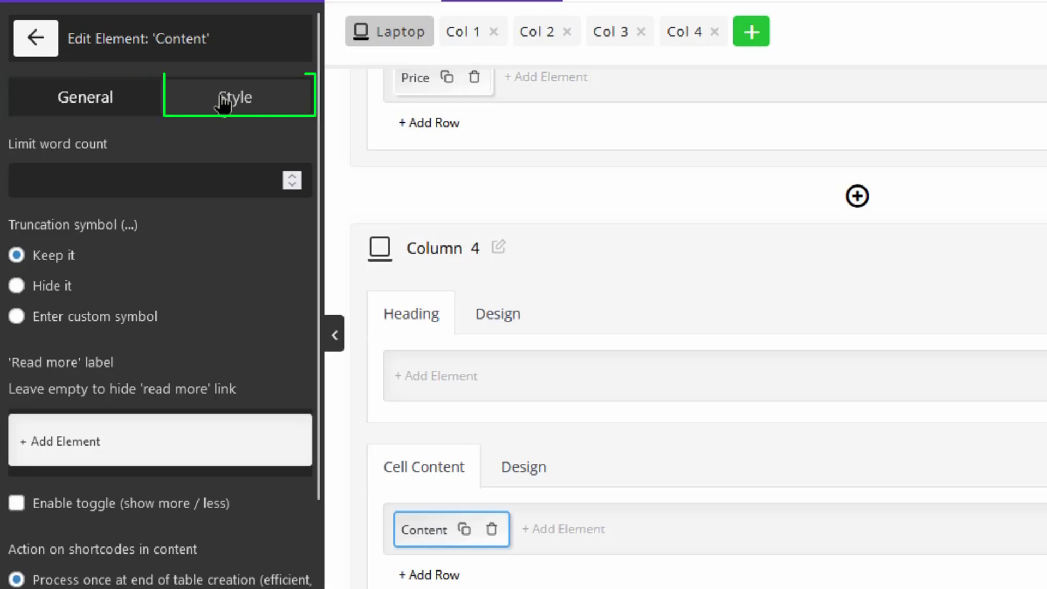
mouse_move(116, 367)
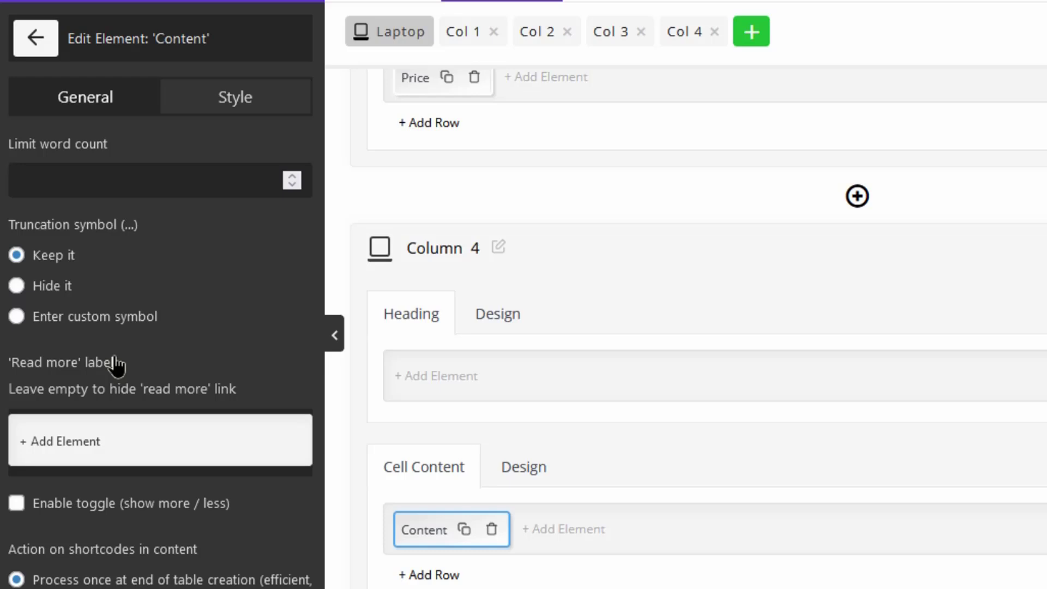
mouse_move(136, 392)
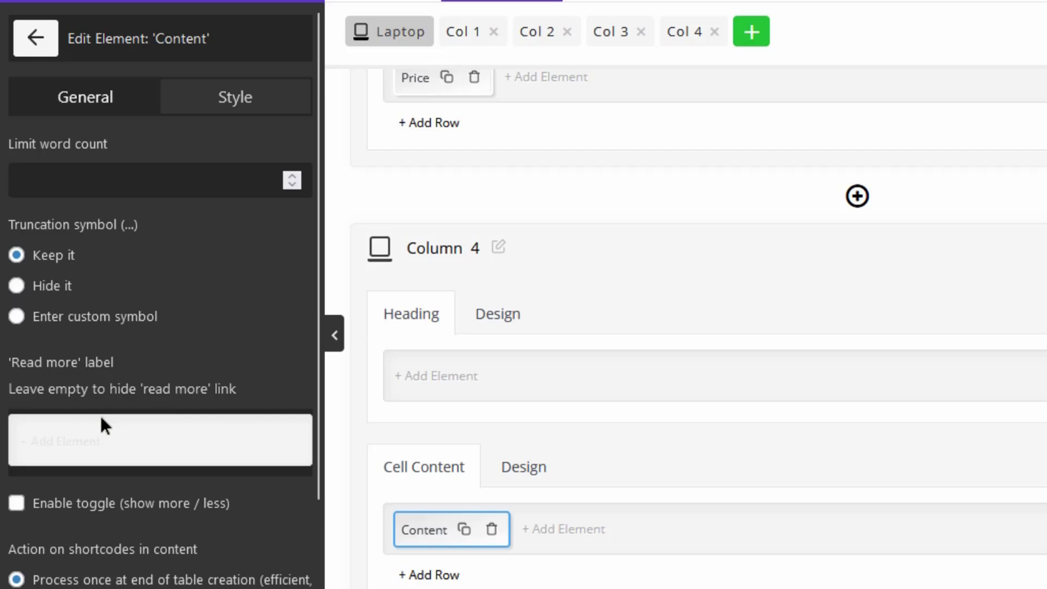
mouse_move(38, 232)
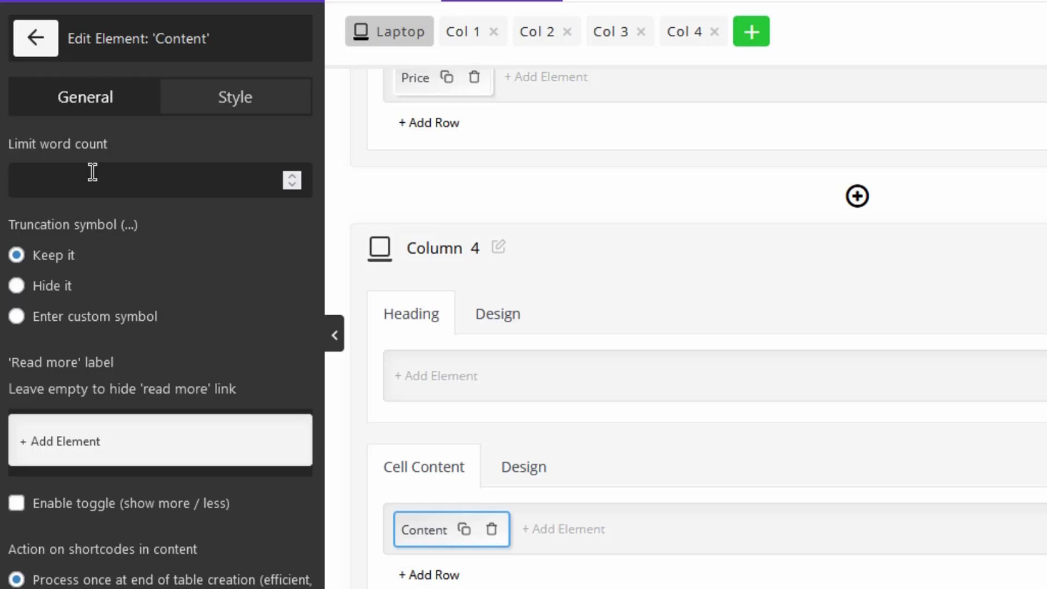
Step: Set the Content element's word count limit to 20
click(147, 180)
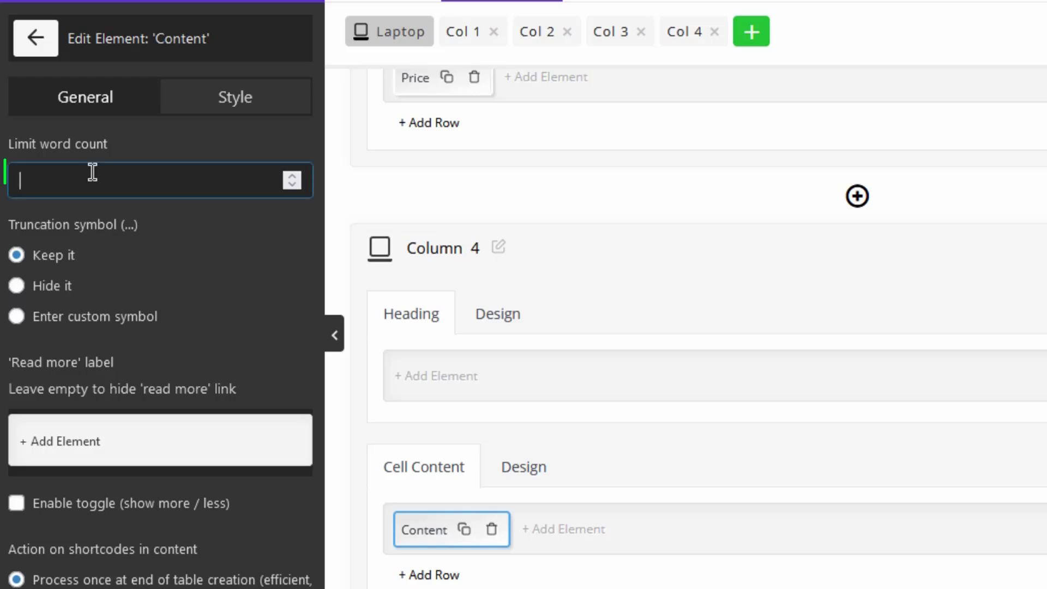
text(20)
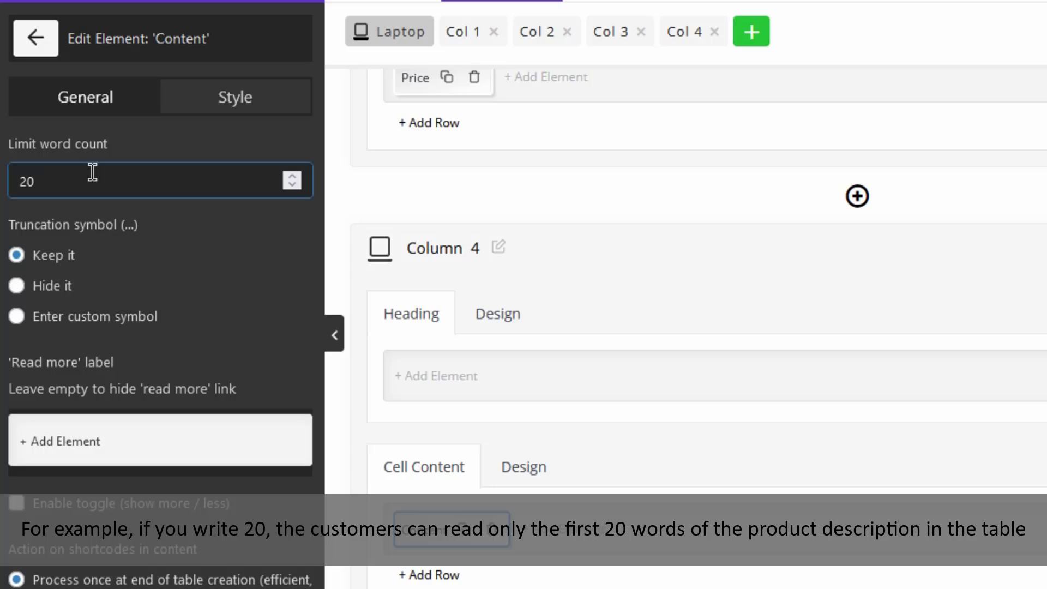
click(160, 180)
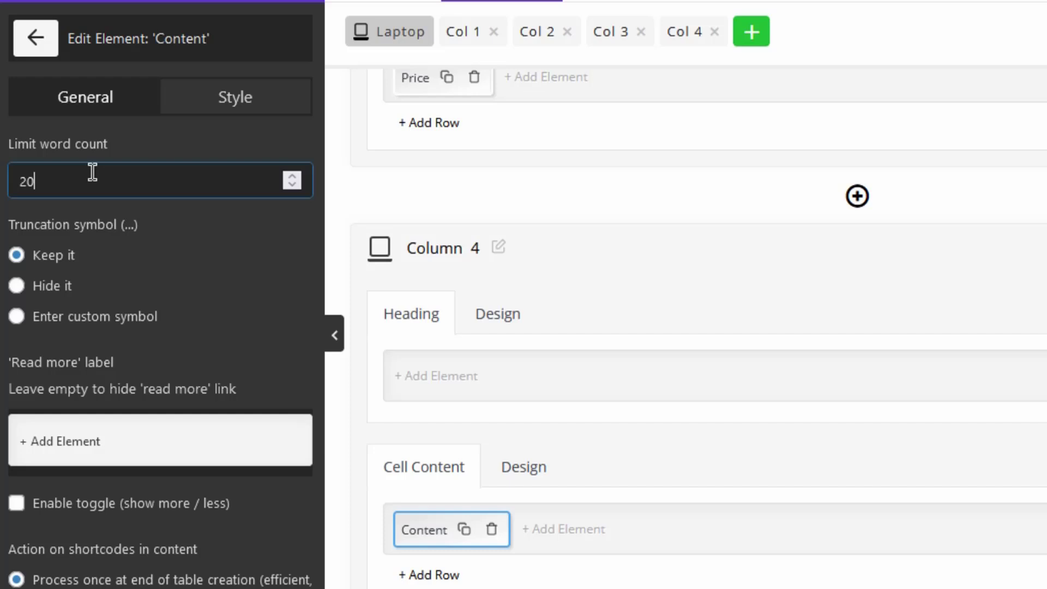
mouse_move(171, 376)
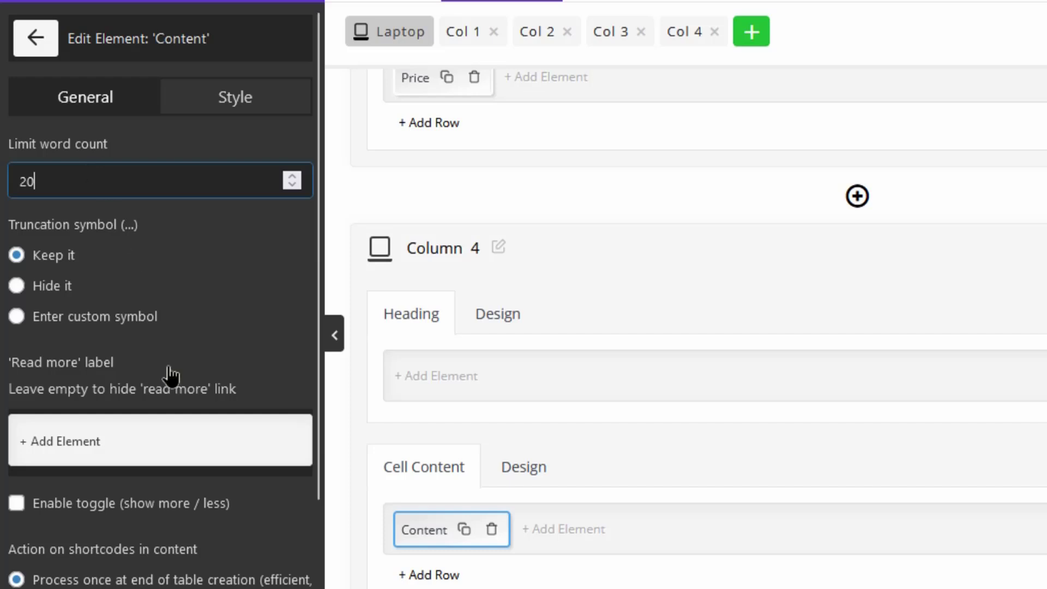
Step: Switch the truncation symbol to 'Enter custom symbol', ready for the symbol entry
scroll(down, 3)
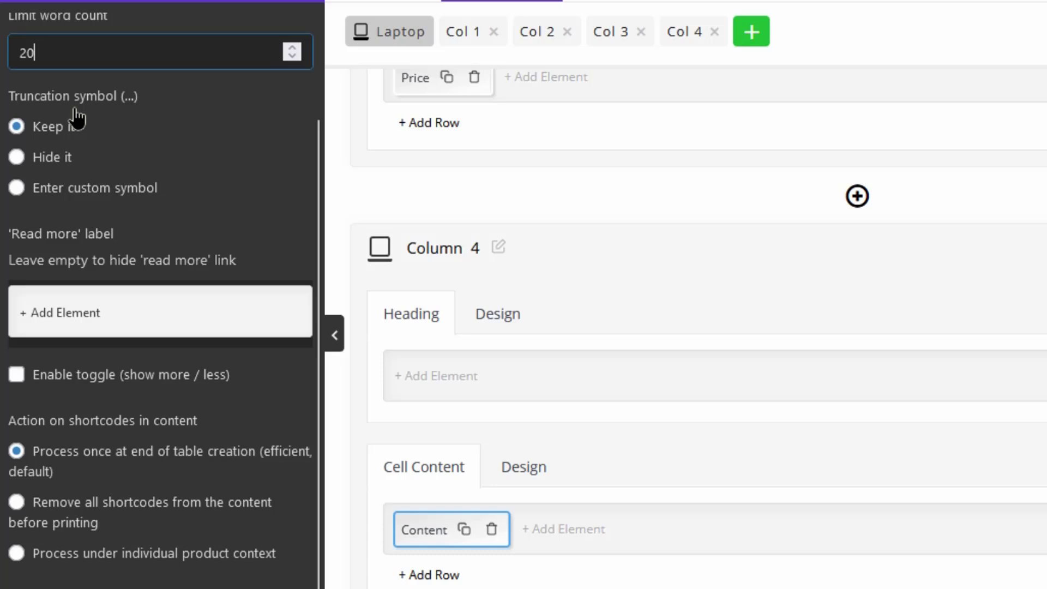
mouse_move(73, 116)
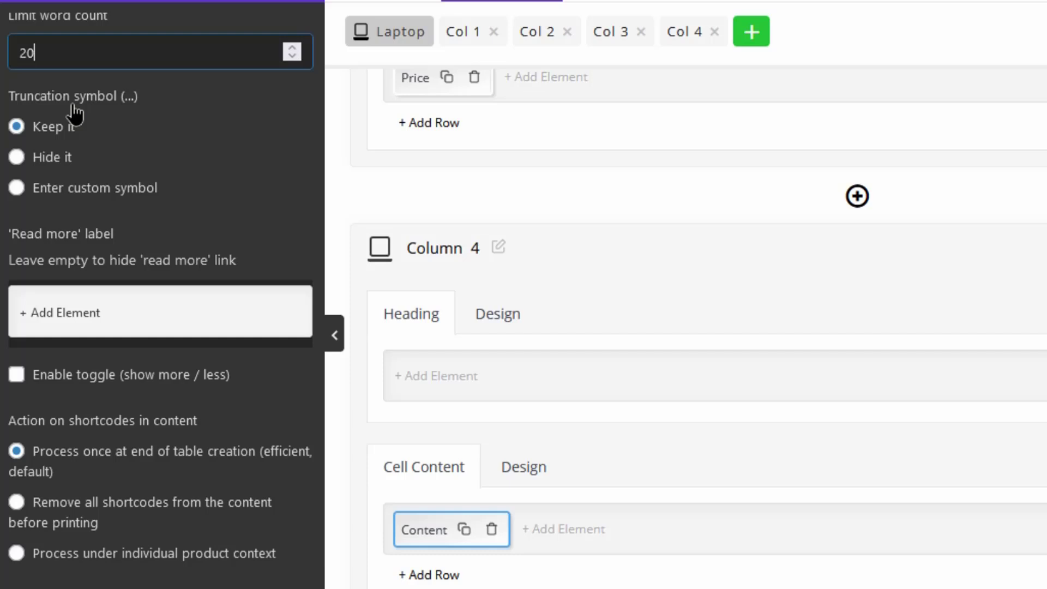
mouse_move(160, 287)
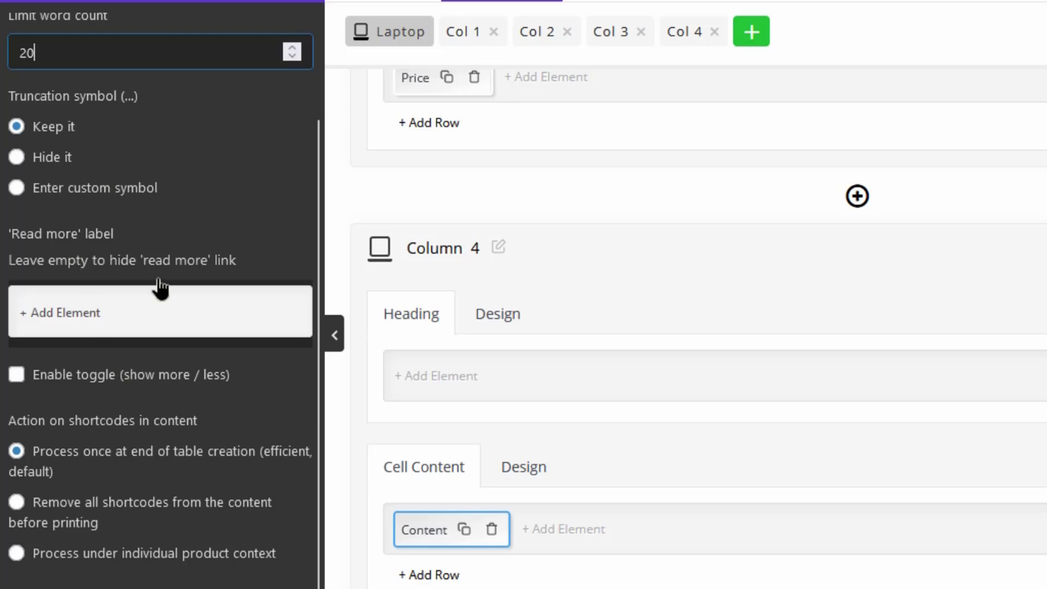
mouse_move(146, 141)
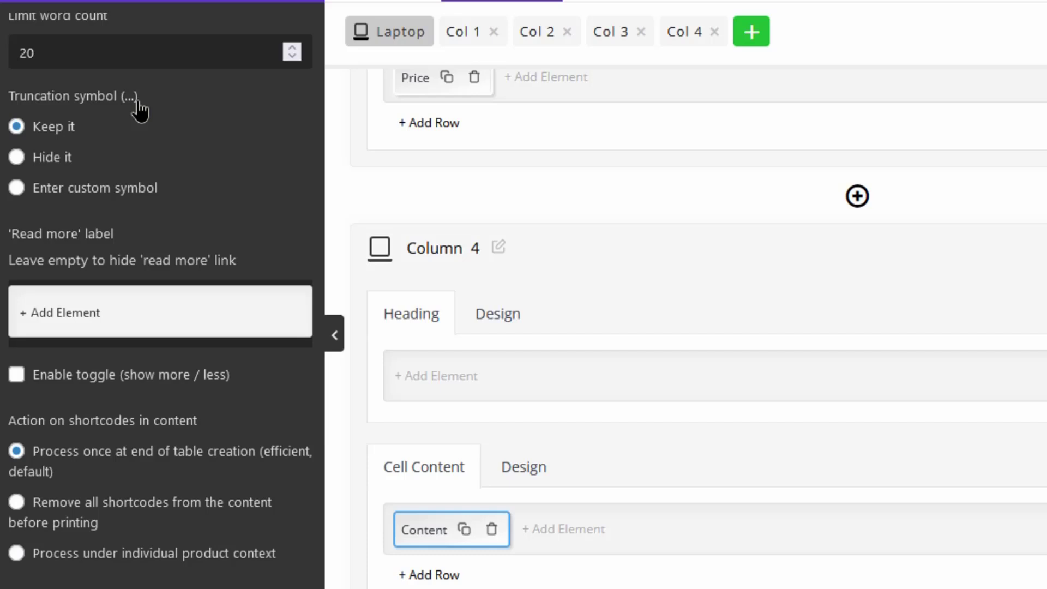
mouse_move(47, 130)
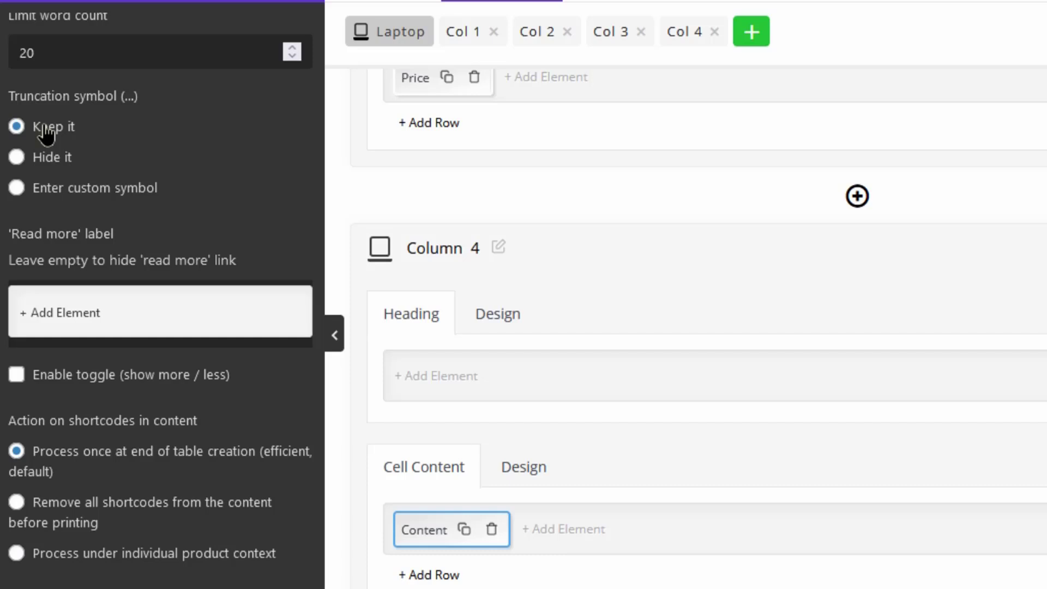
mouse_move(148, 108)
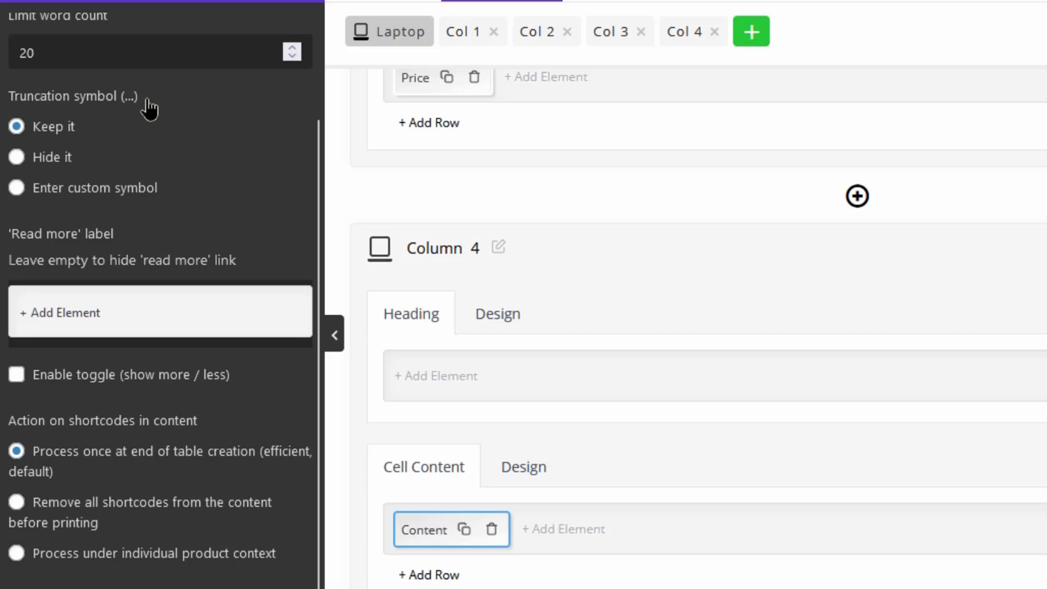
click(16, 156)
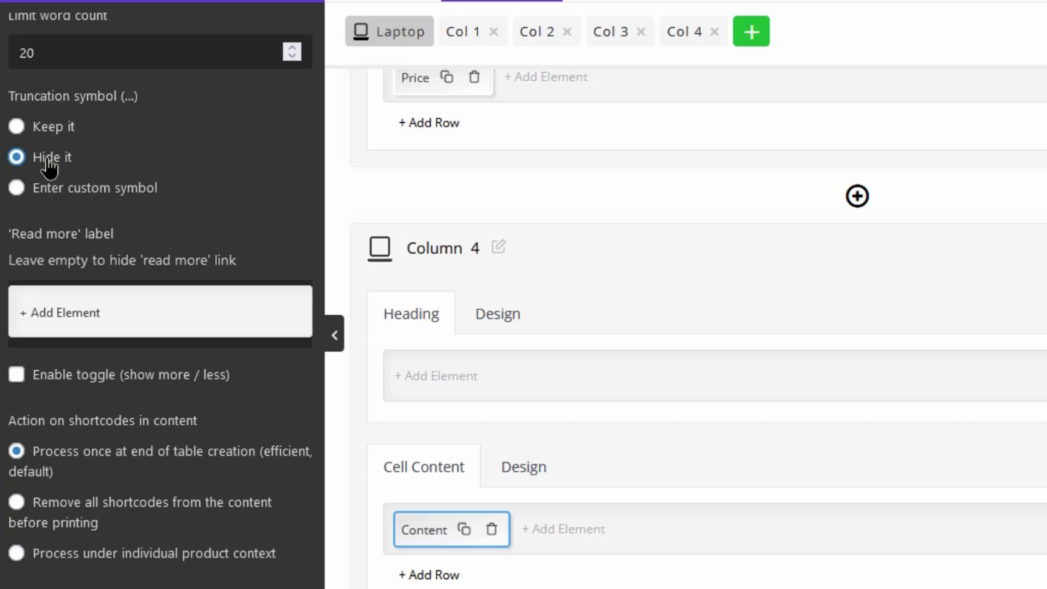
click(17, 189)
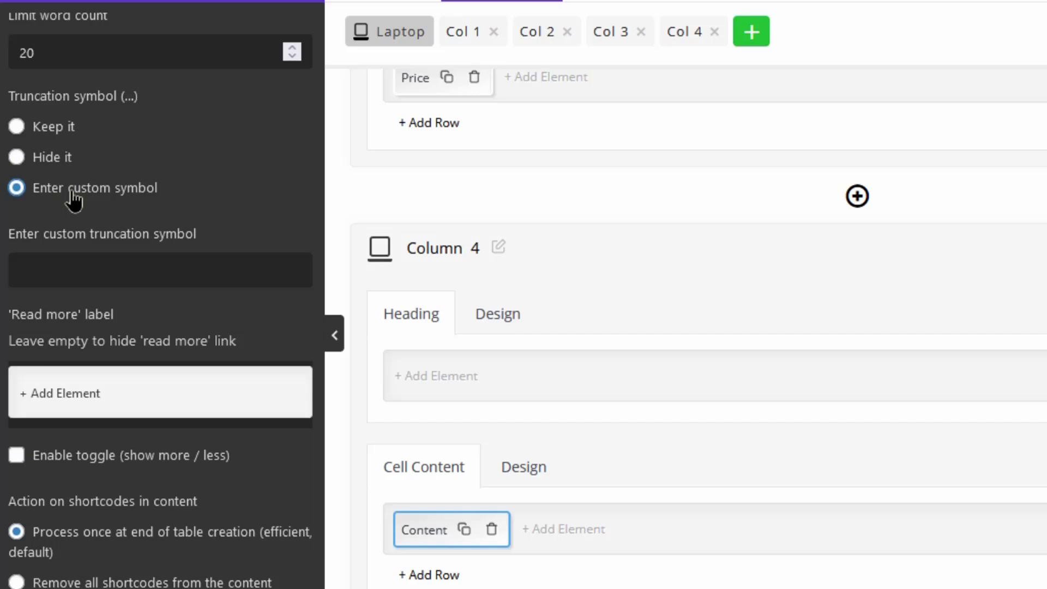
mouse_move(75, 243)
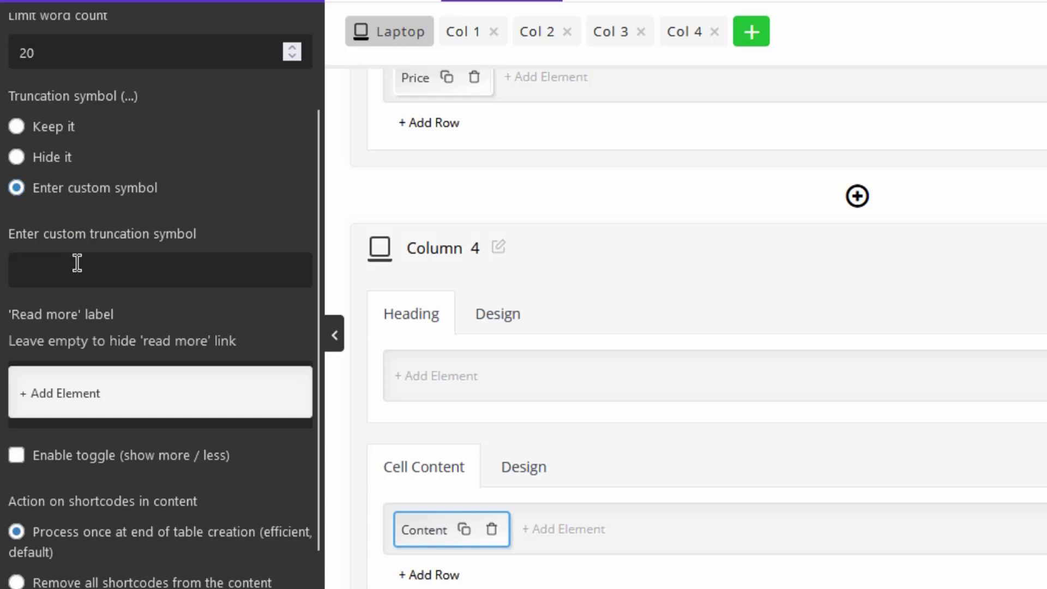
click(159, 270)
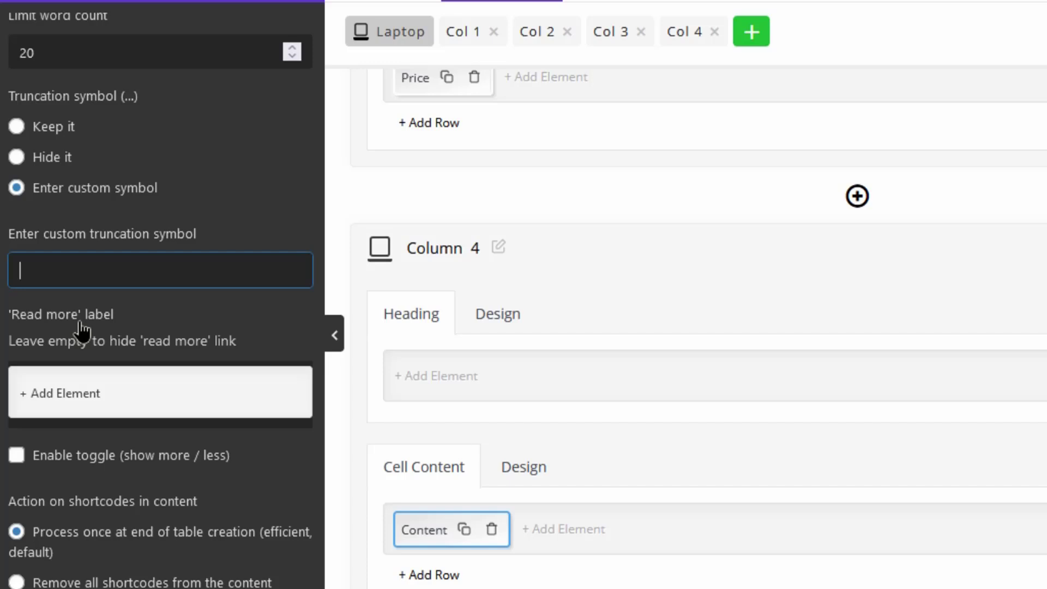
mouse_move(84, 340)
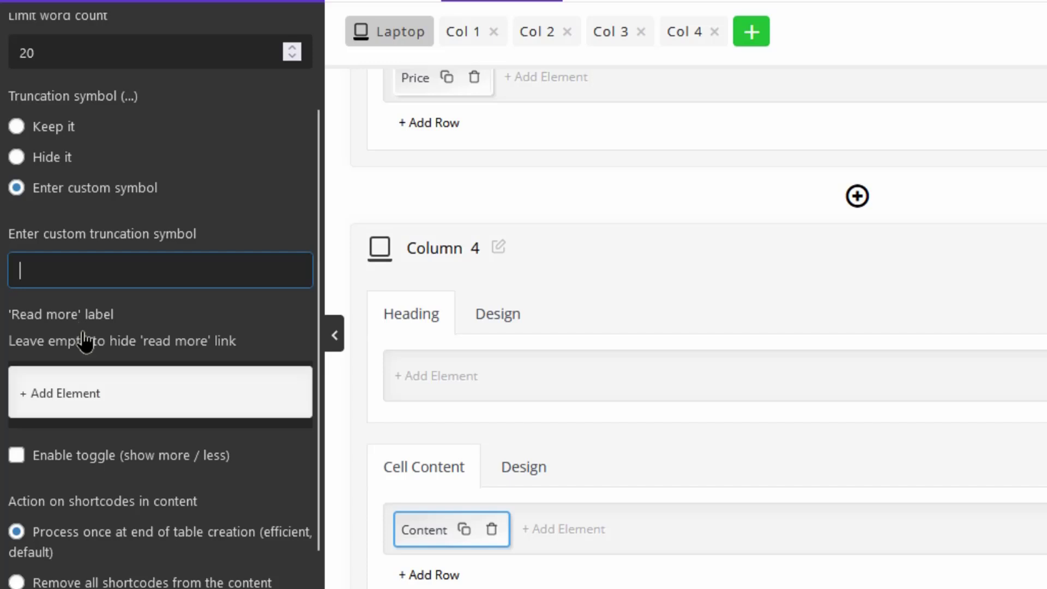
mouse_move(87, 352)
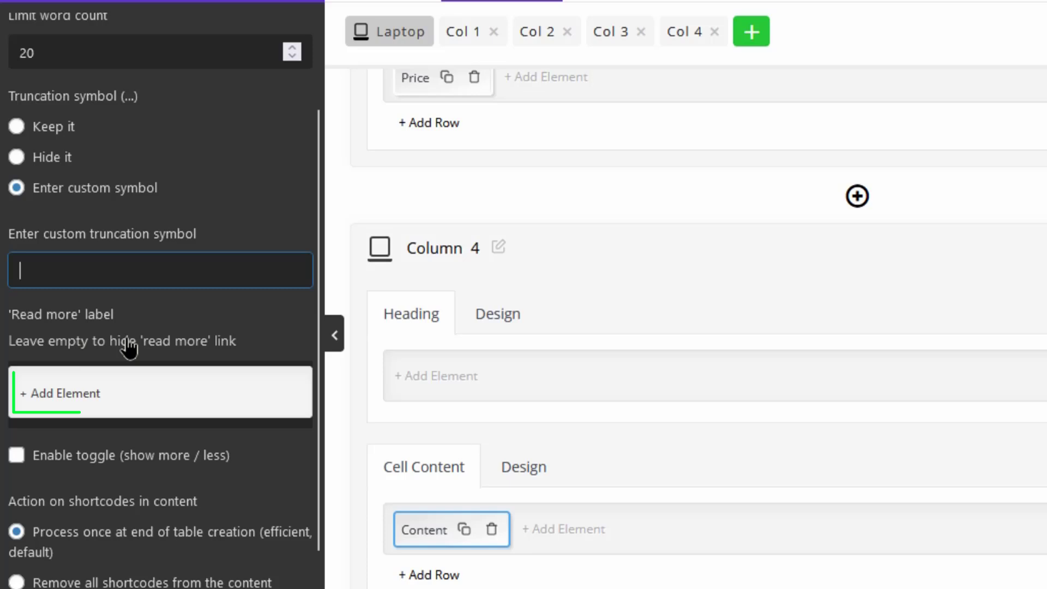
Step: Use a Chevrons down icon as the content's 'Read more' label
click(64, 394)
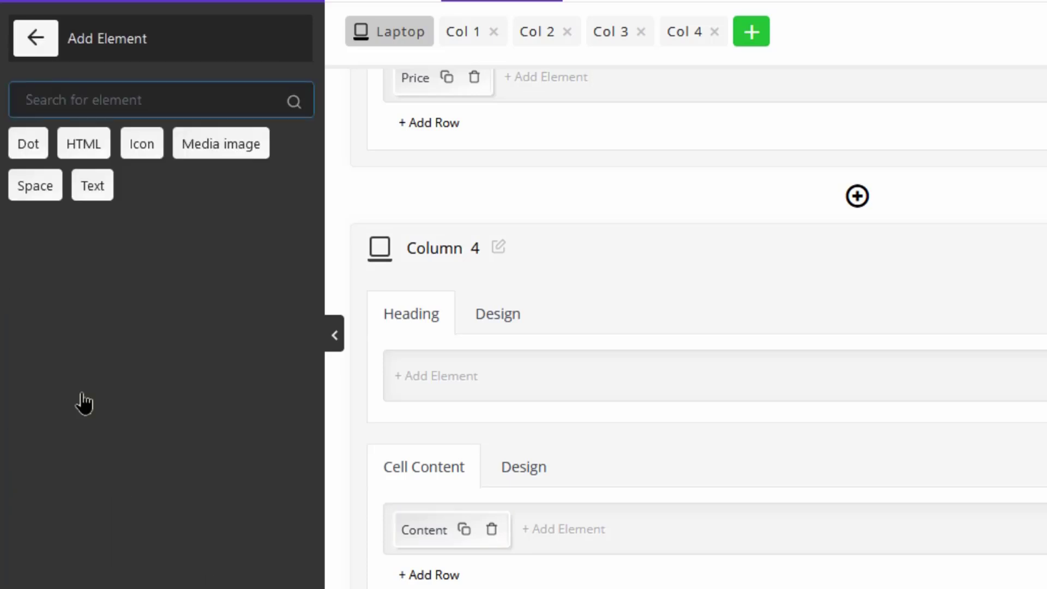
mouse_move(97, 185)
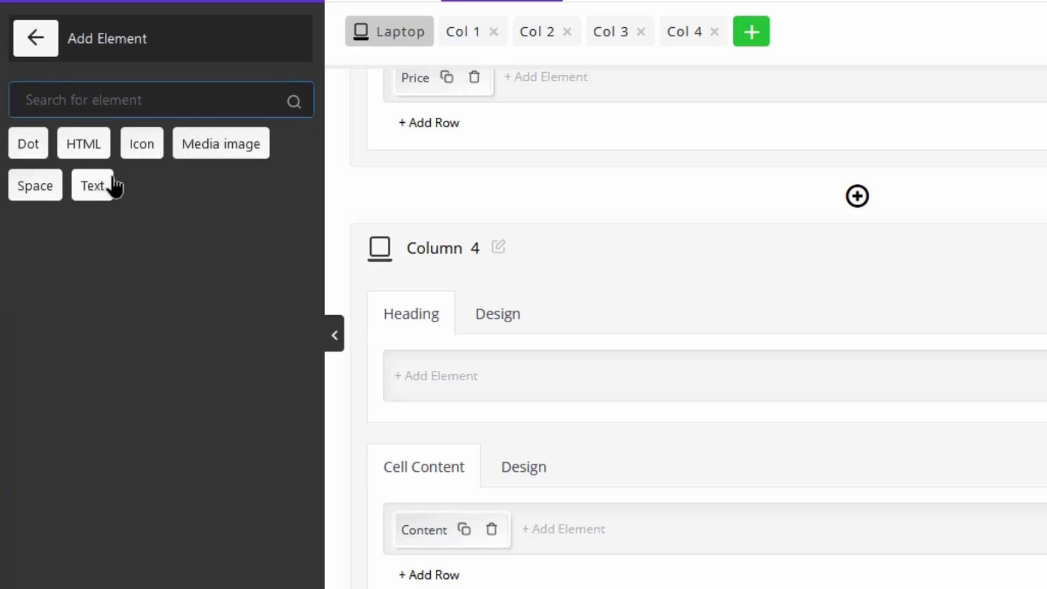
click(160, 100)
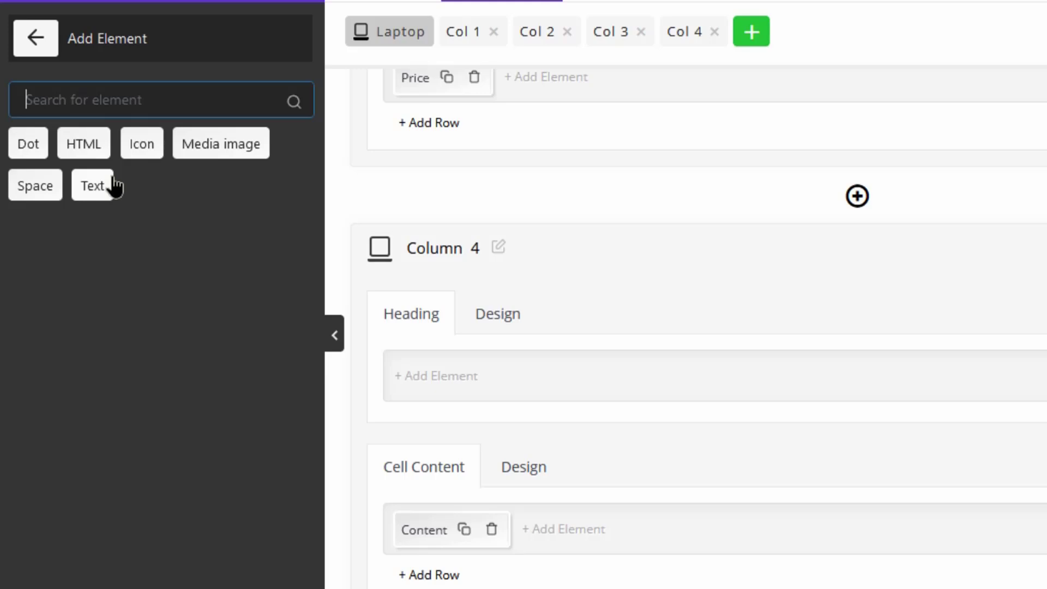
mouse_move(121, 229)
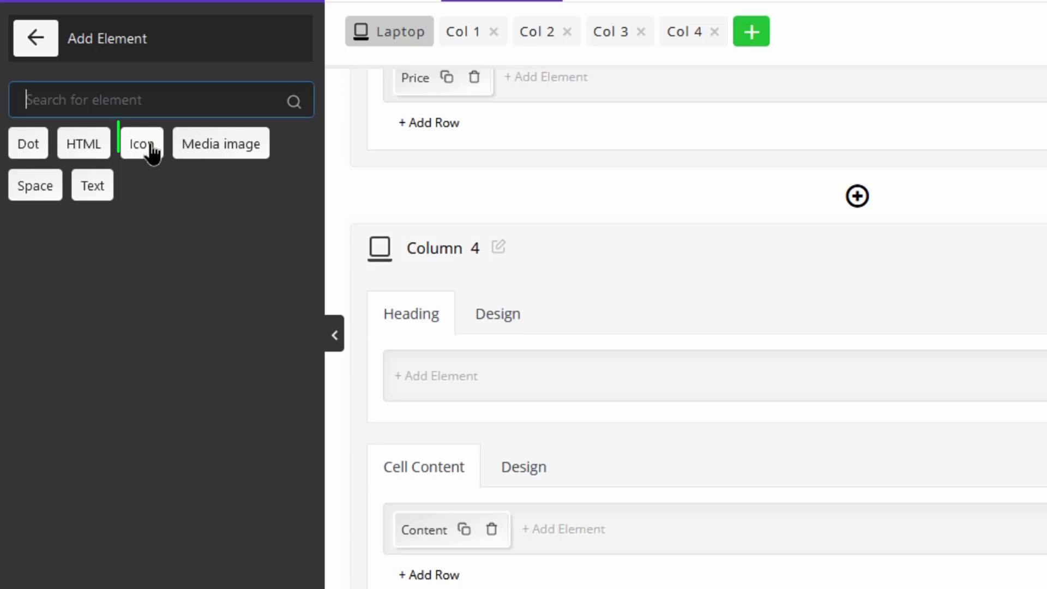
click(141, 143)
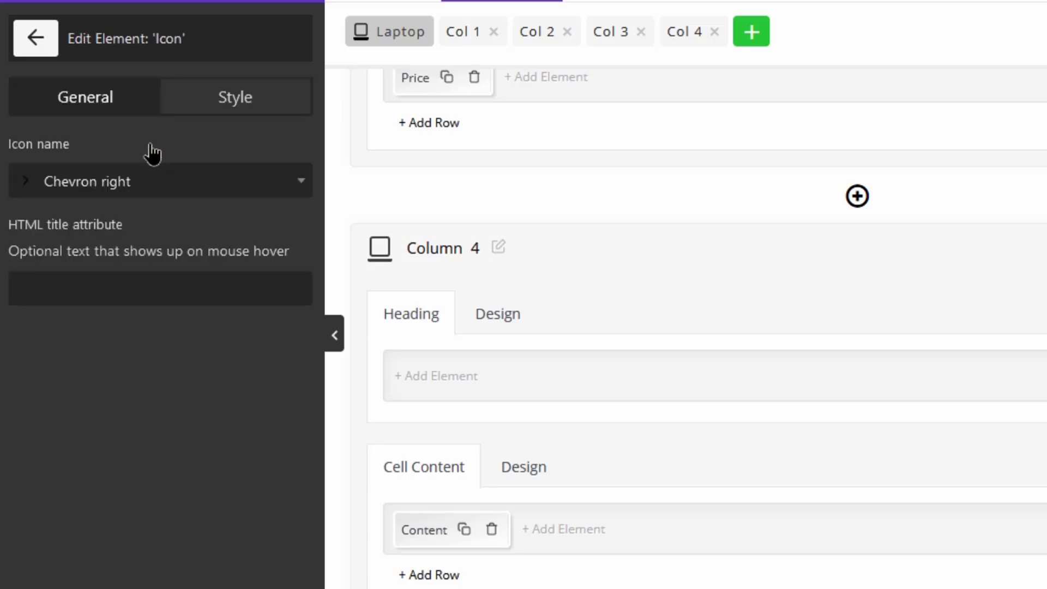
mouse_move(147, 213)
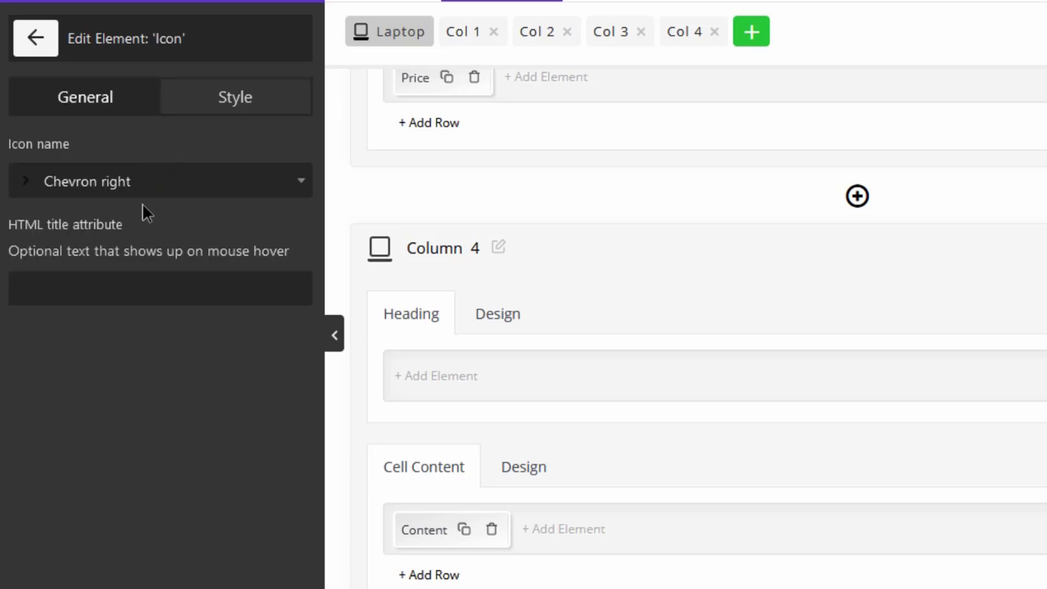
click(160, 180)
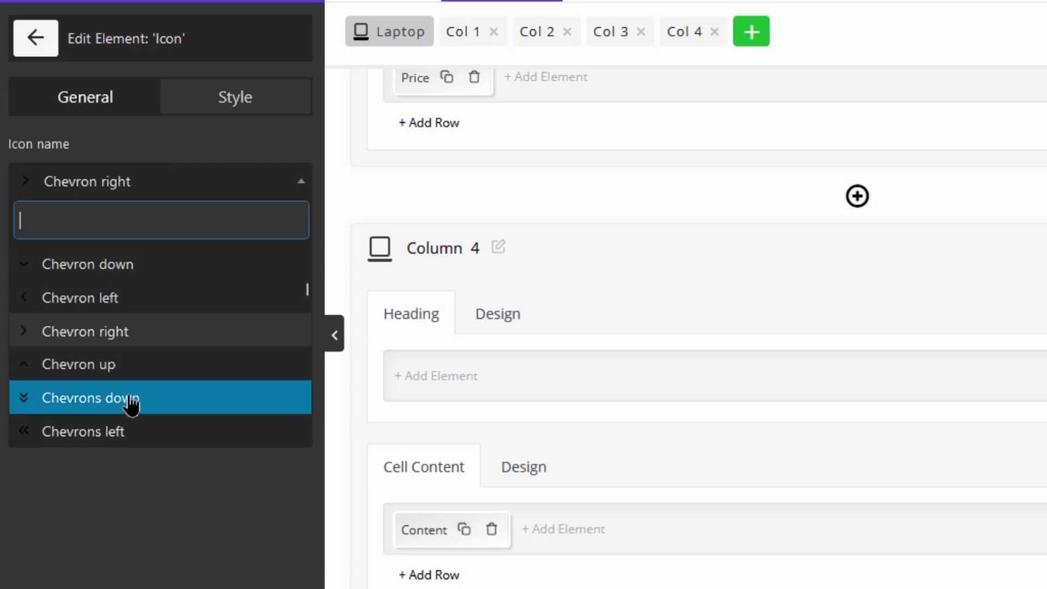
click(91, 398)
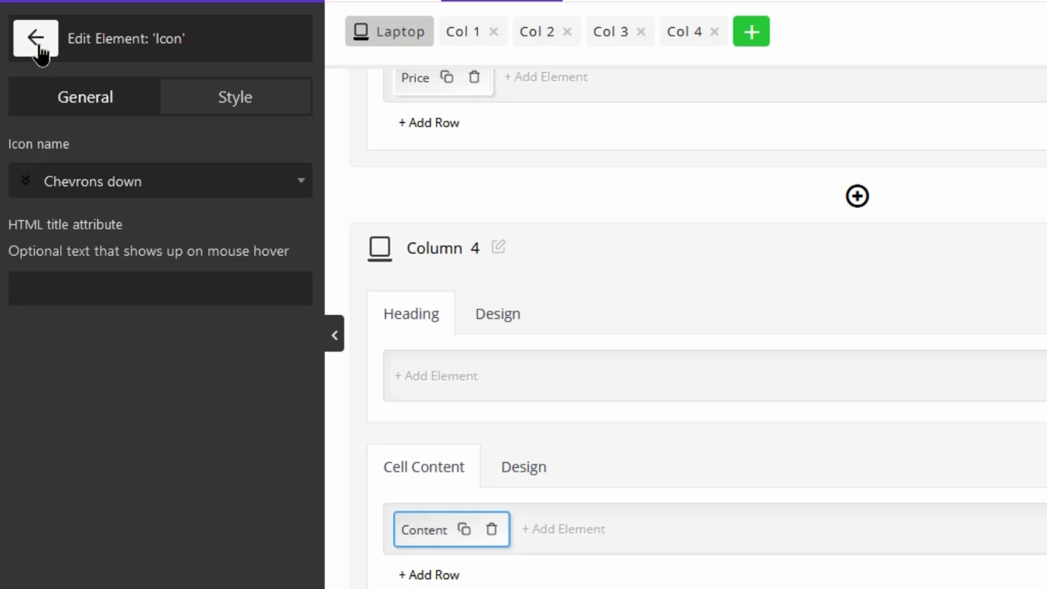
click(423, 529)
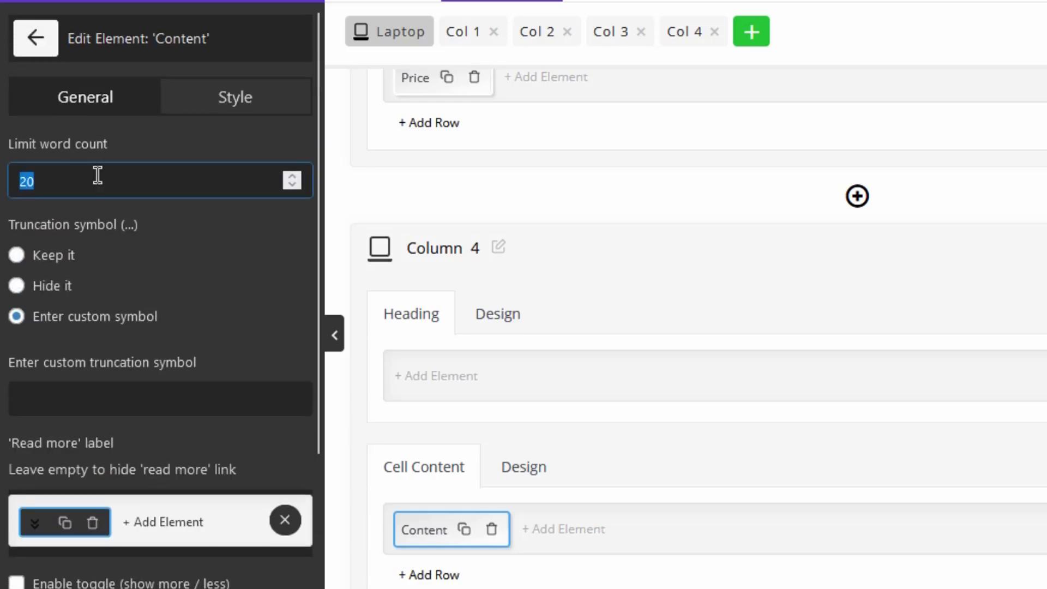
Step: Set the word limit to 30 and the custom truncation symbol to '...'
text(30)
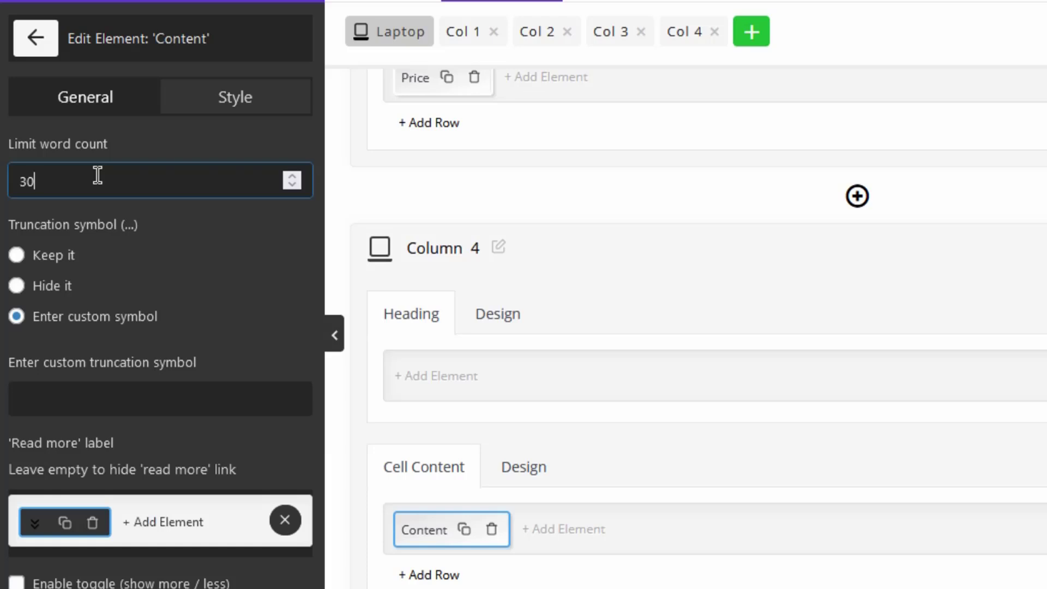
click(160, 399)
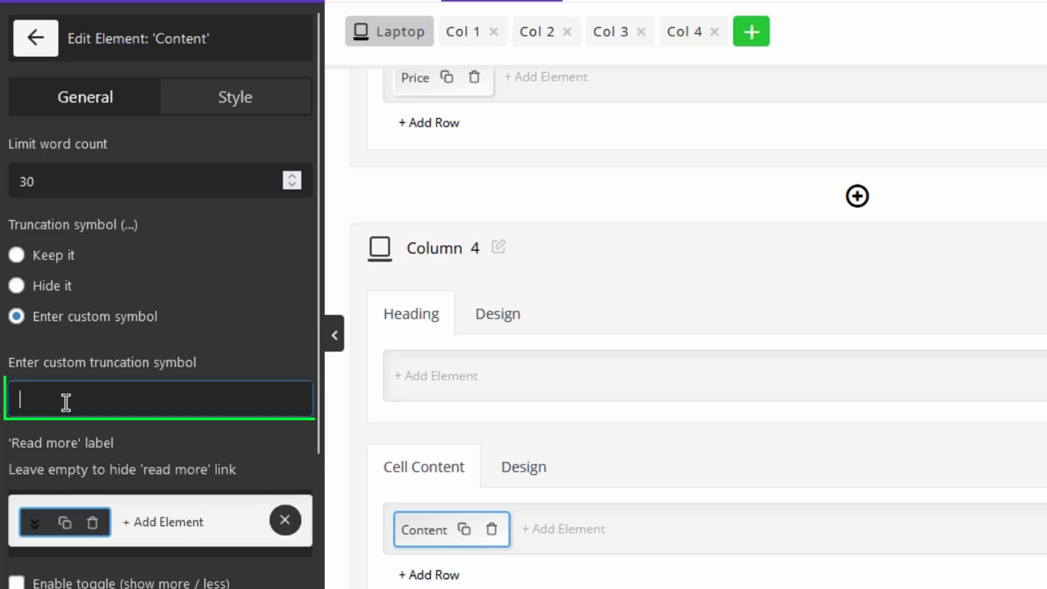
text(...)
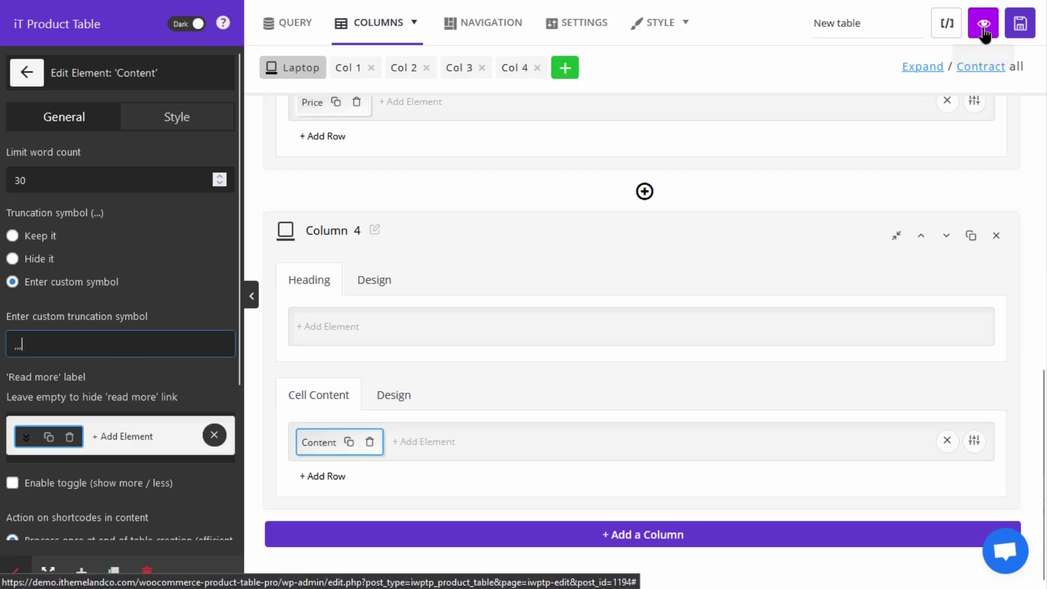
Step: Preview the table live with trimmed descriptions and the chevrons-down read-more icon
click(983, 22)
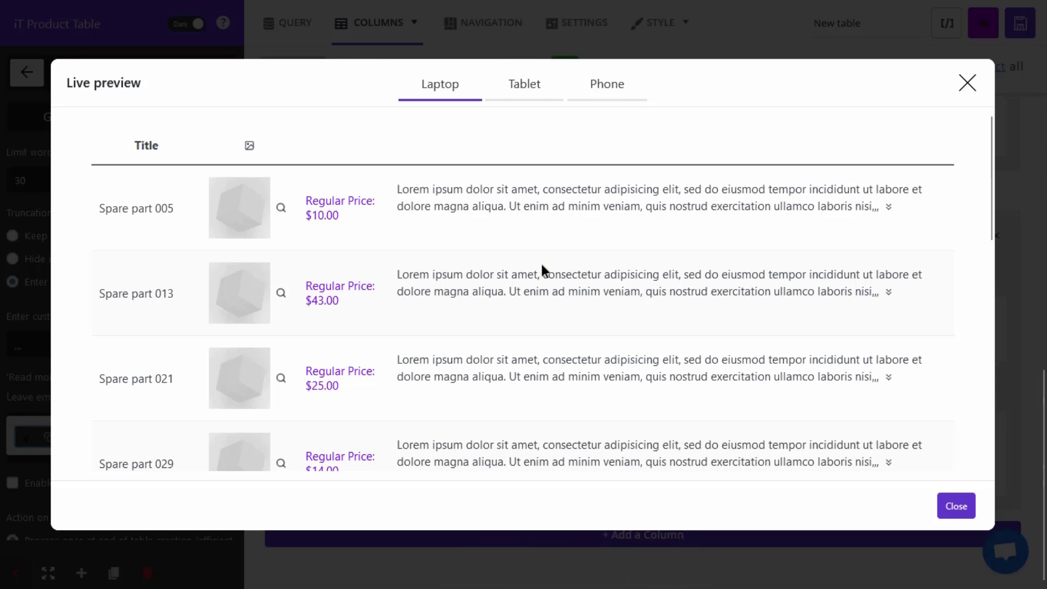
mouse_move(828, 255)
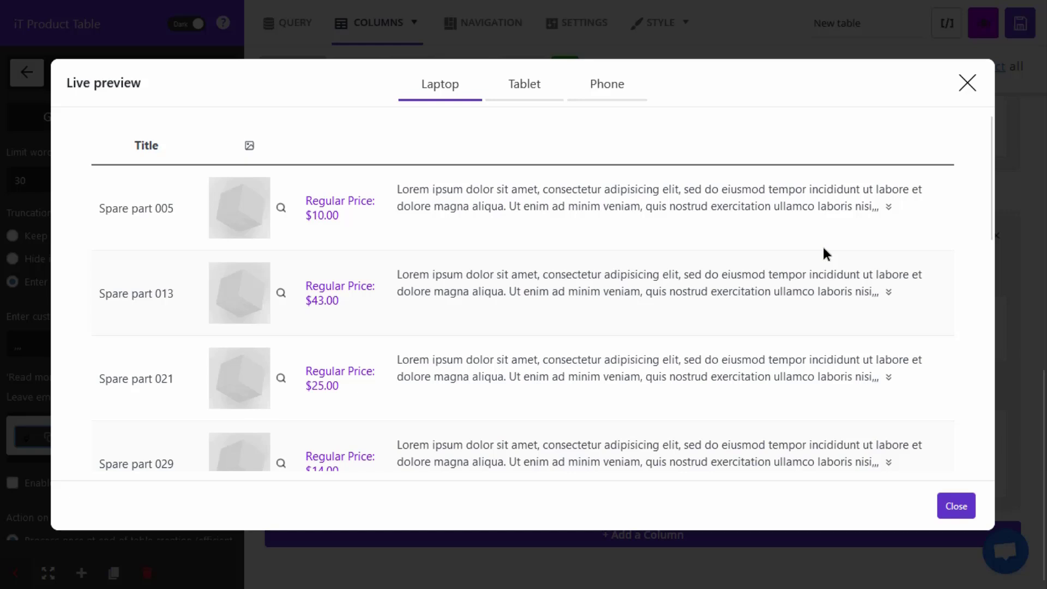
mouse_move(872, 212)
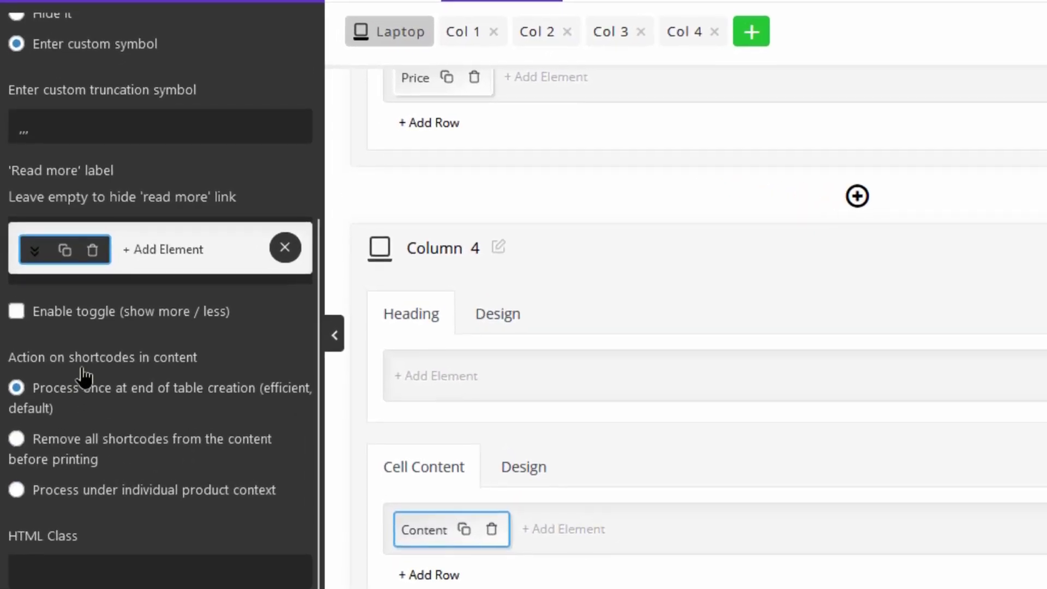
mouse_move(118, 340)
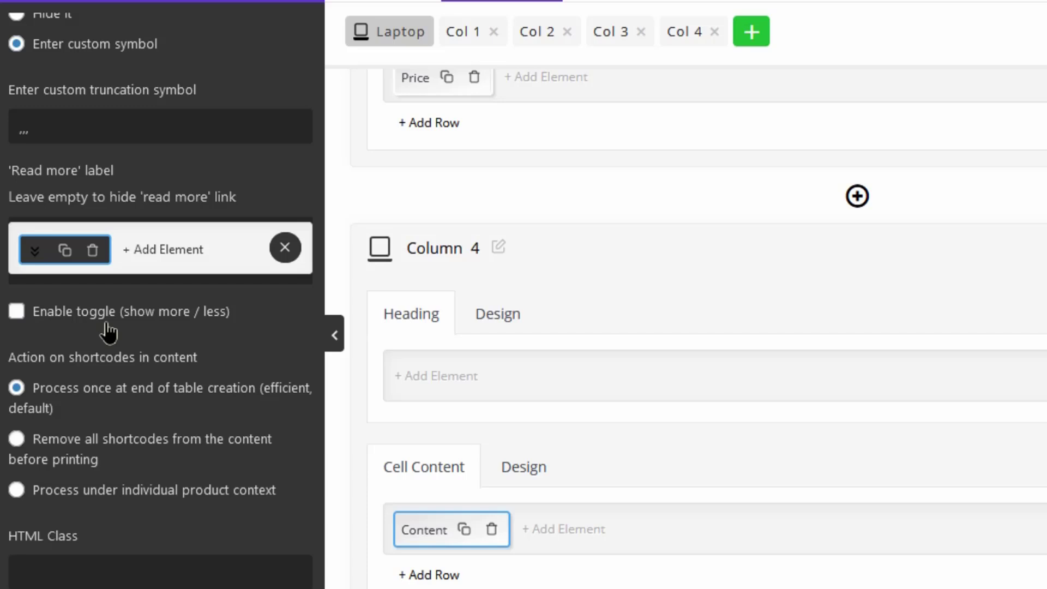
mouse_move(112, 330)
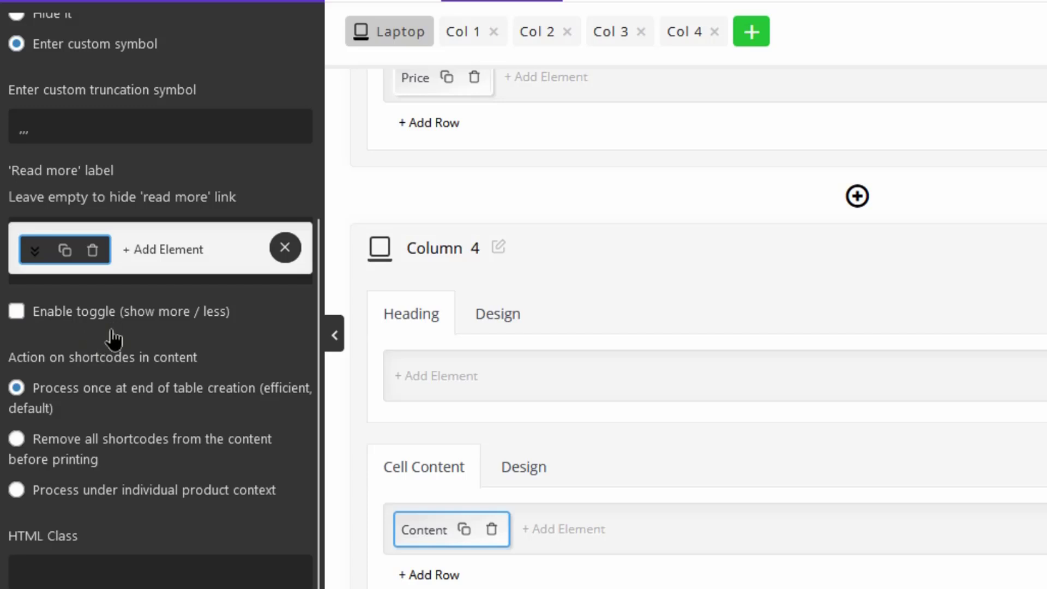
mouse_move(107, 341)
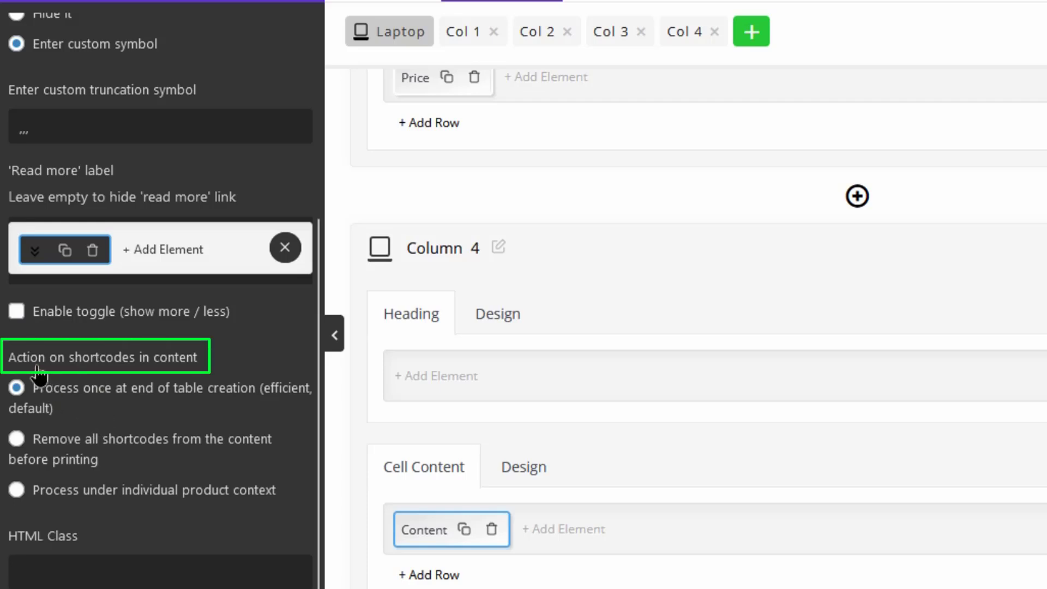
mouse_move(133, 376)
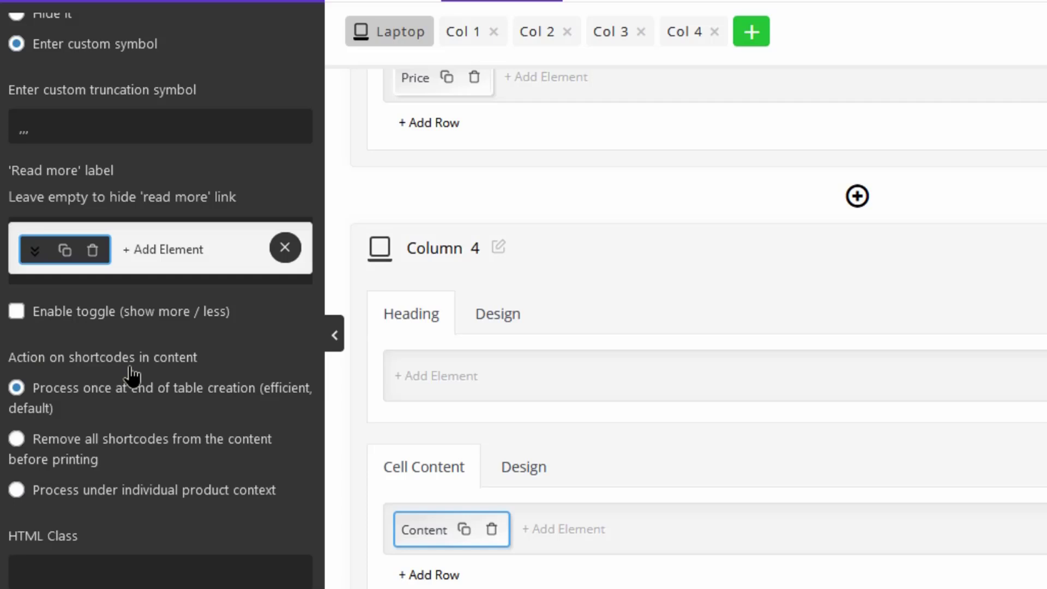
mouse_move(79, 443)
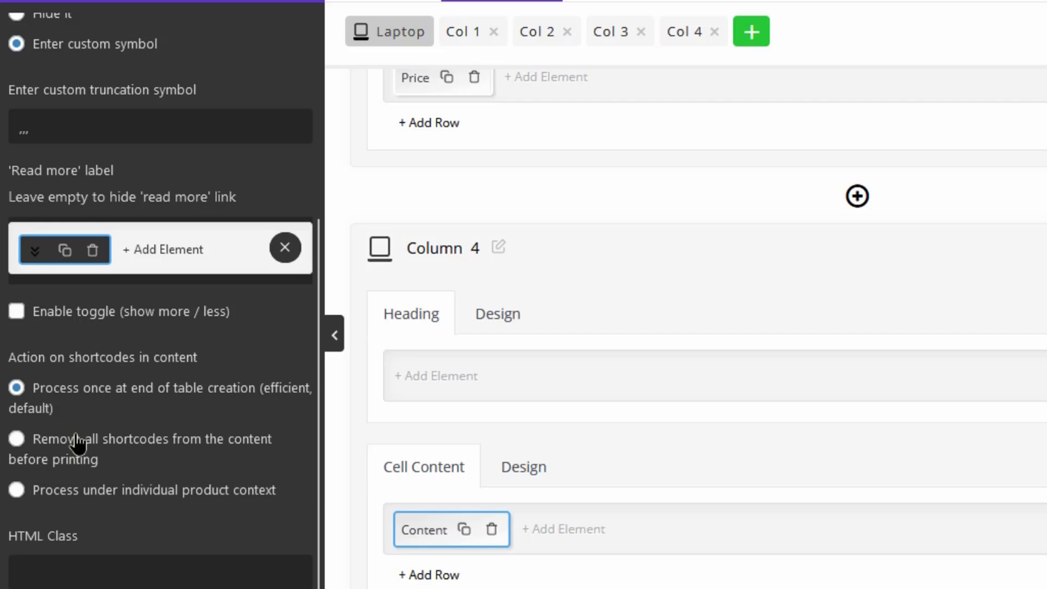
mouse_move(112, 405)
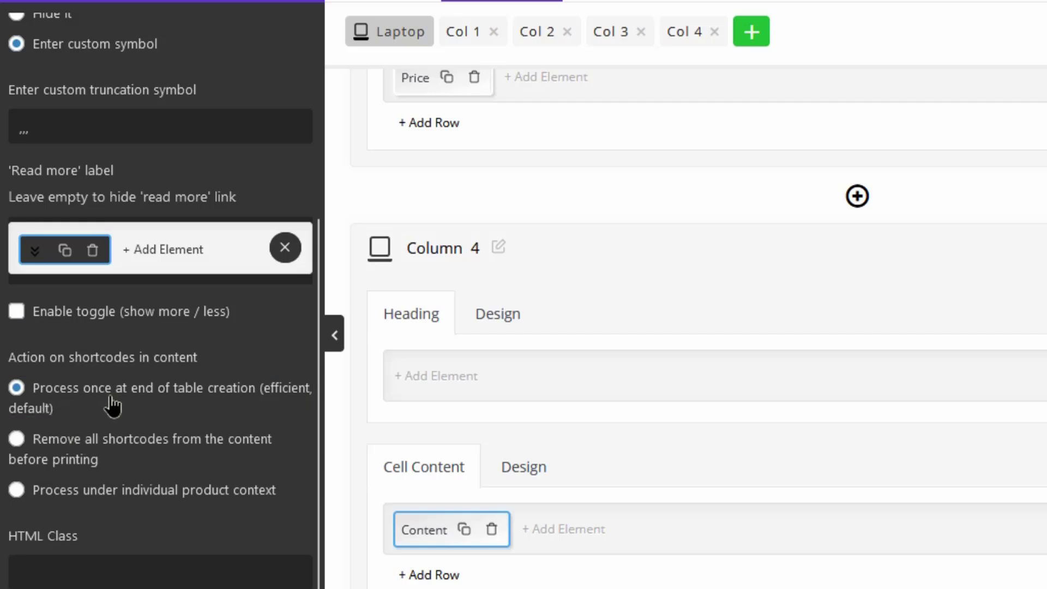
mouse_move(158, 407)
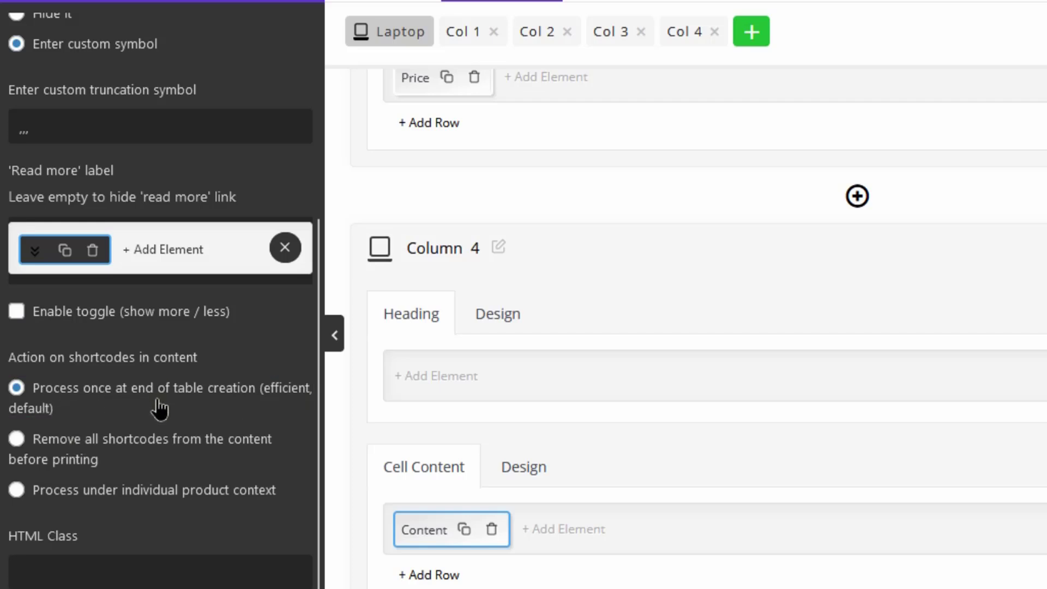
mouse_move(249, 404)
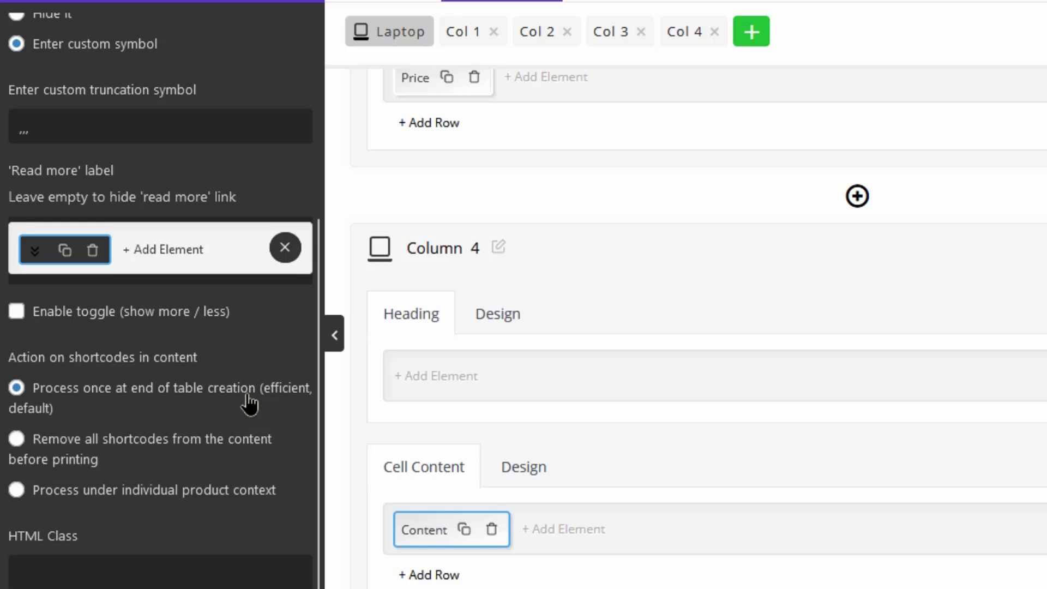
mouse_move(145, 394)
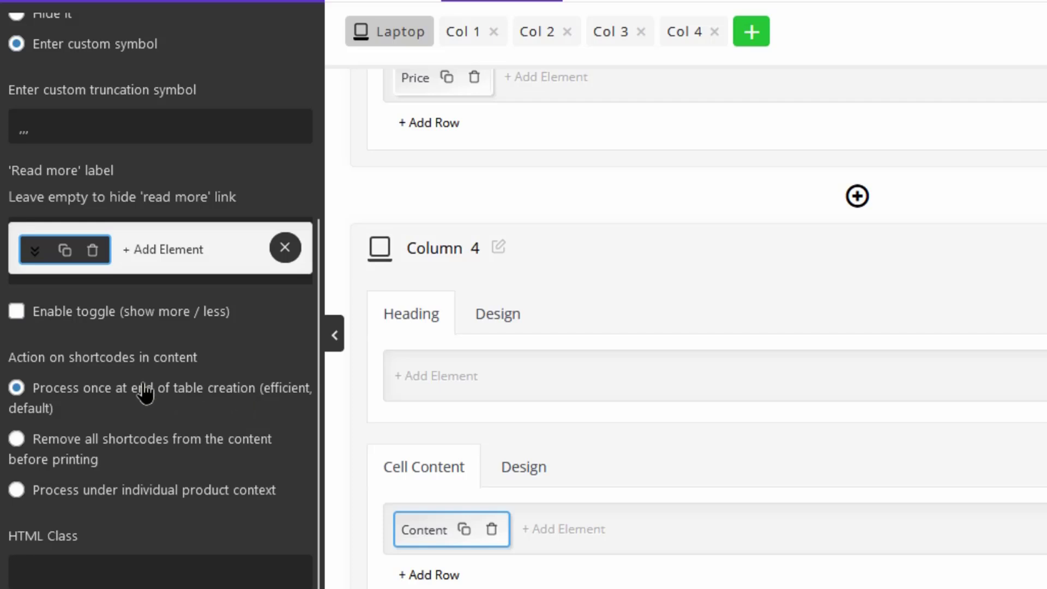
mouse_move(164, 389)
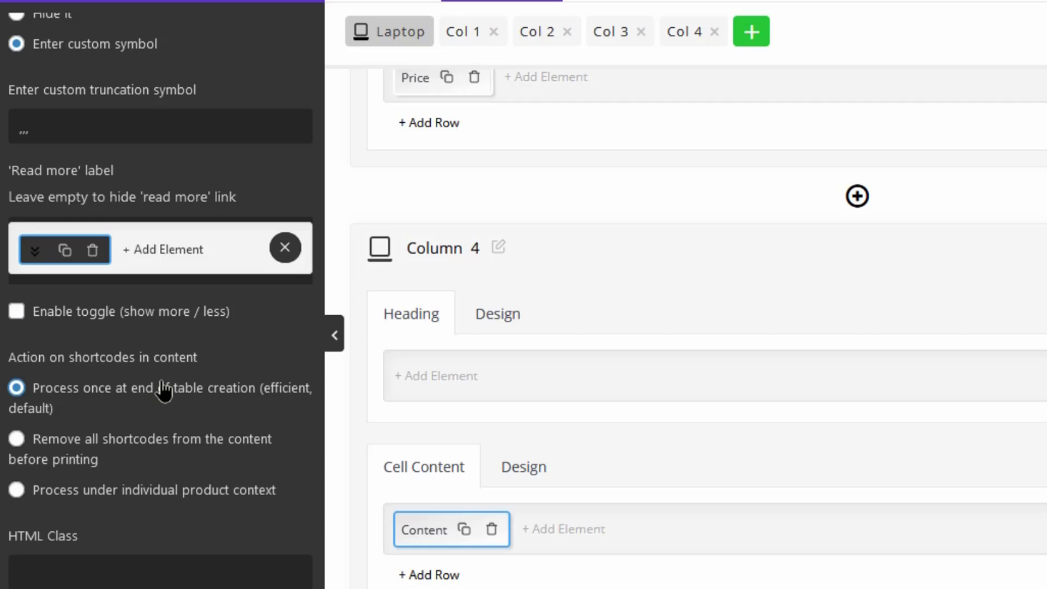
Step: Try 'Remove all shortcodes', then settle on 'Process under individual product context'
click(16, 439)
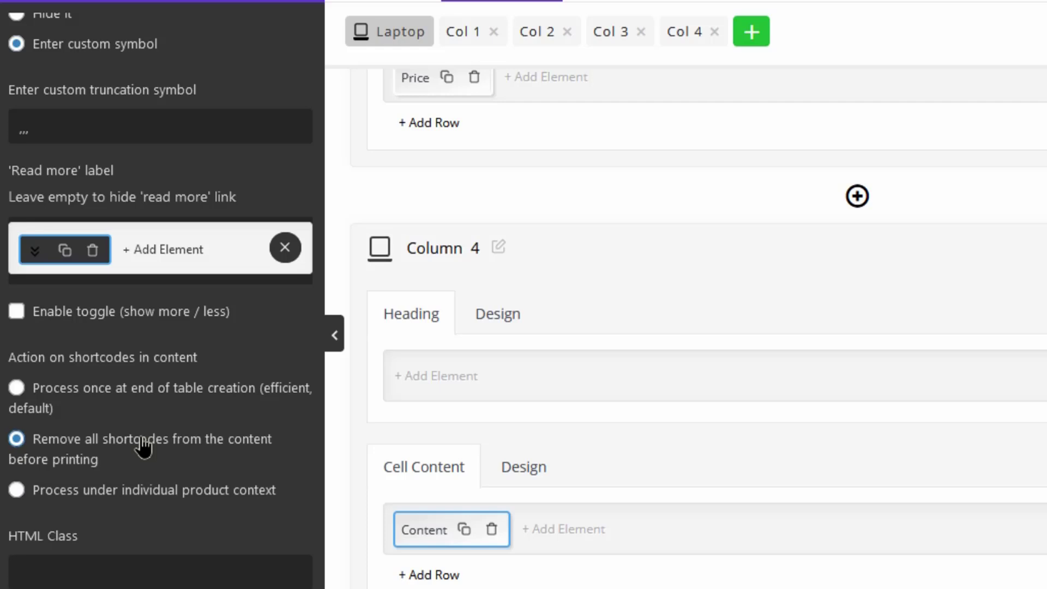
click(17, 490)
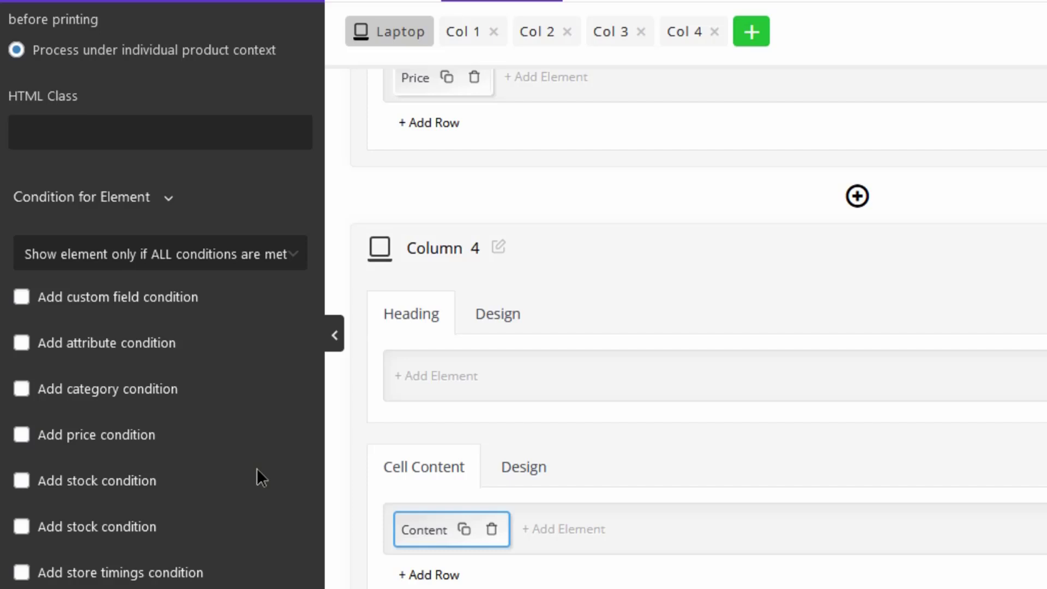
mouse_move(209, 482)
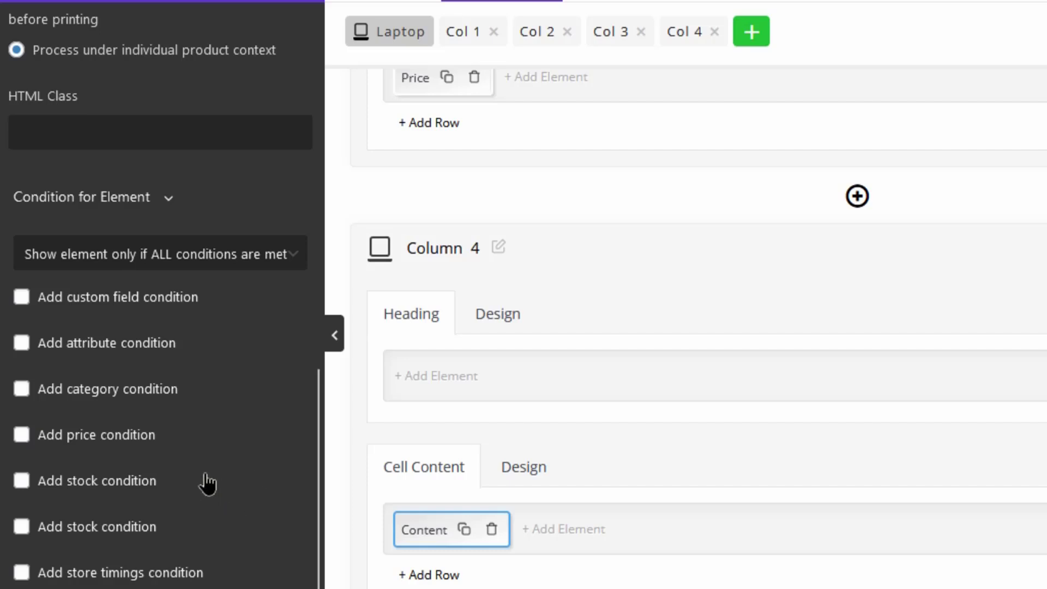
mouse_move(248, 464)
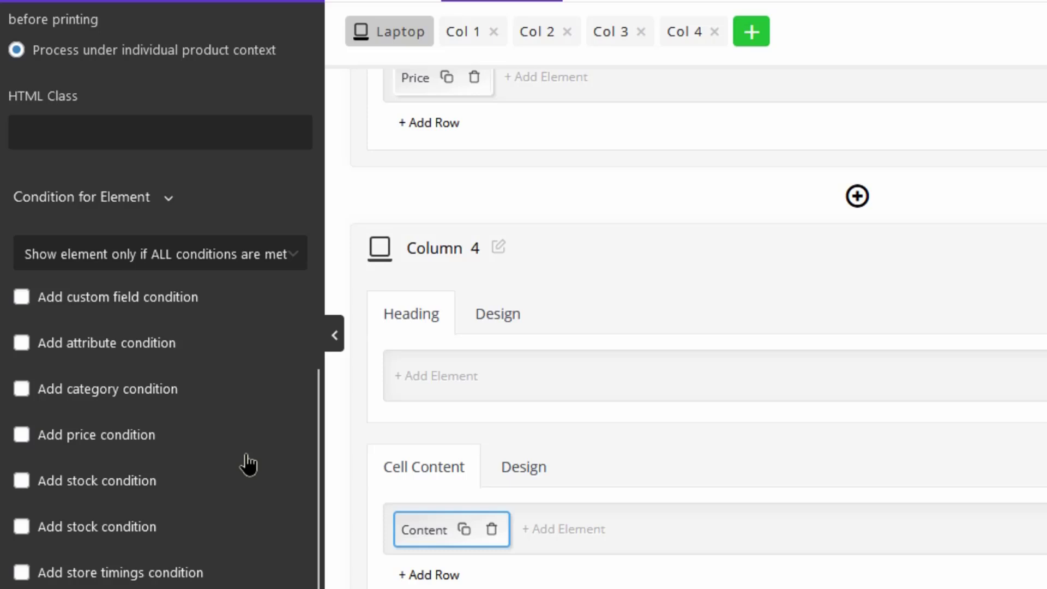
mouse_move(220, 514)
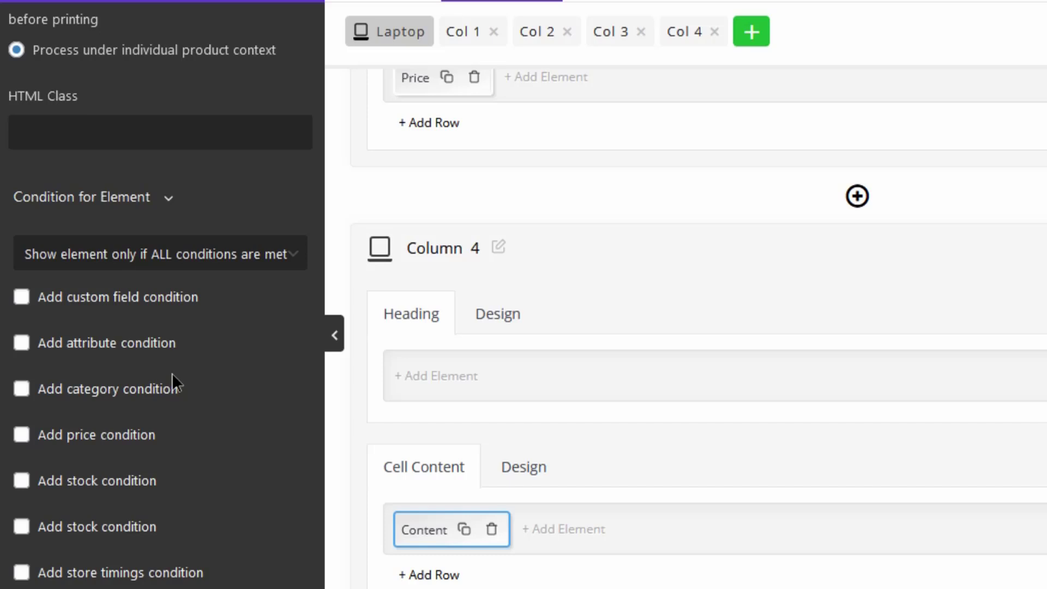
click(423, 529)
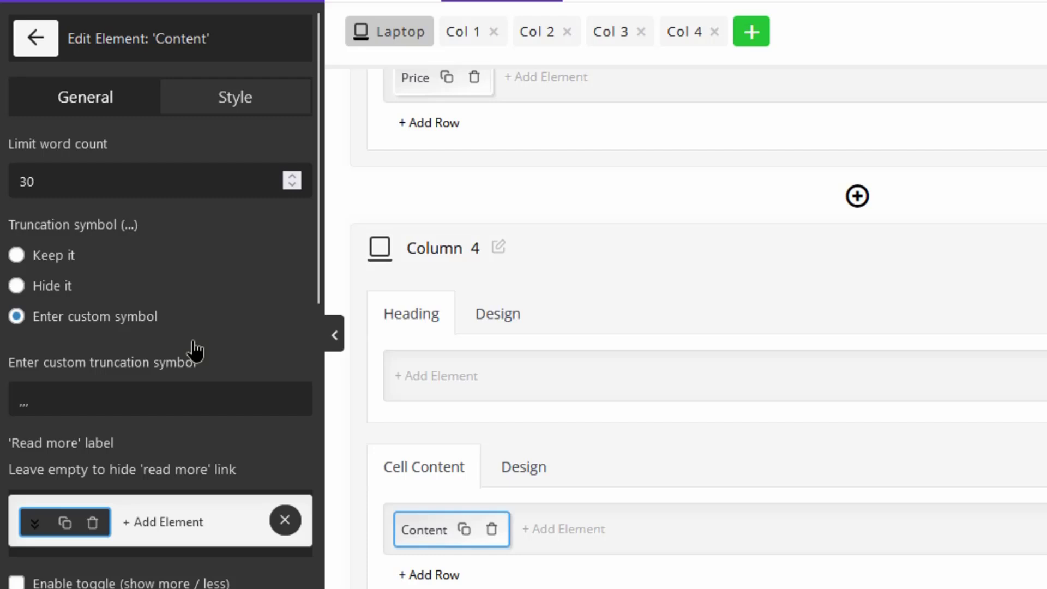
mouse_move(203, 294)
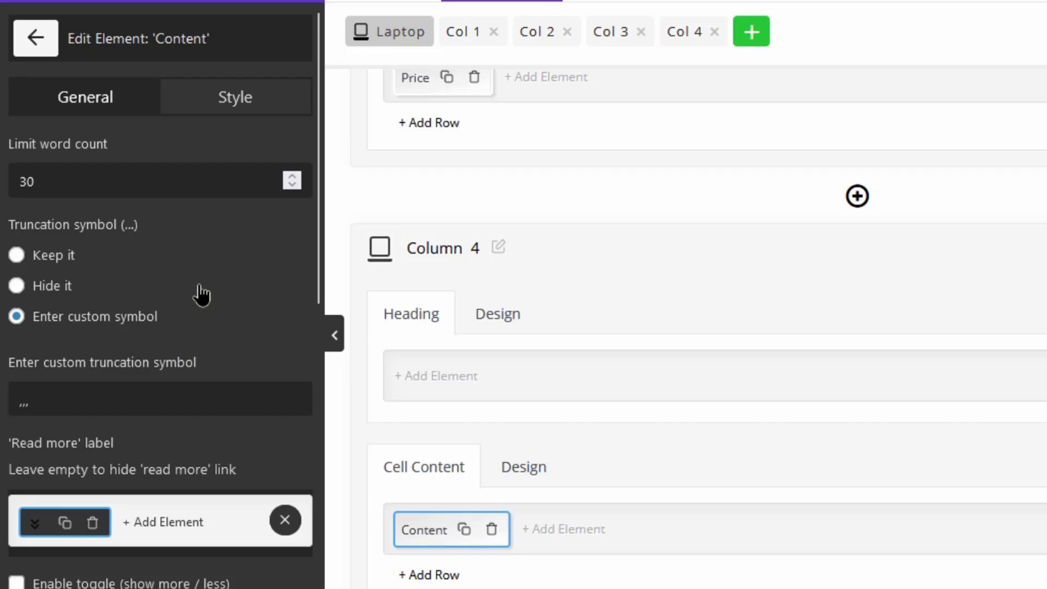
mouse_move(211, 110)
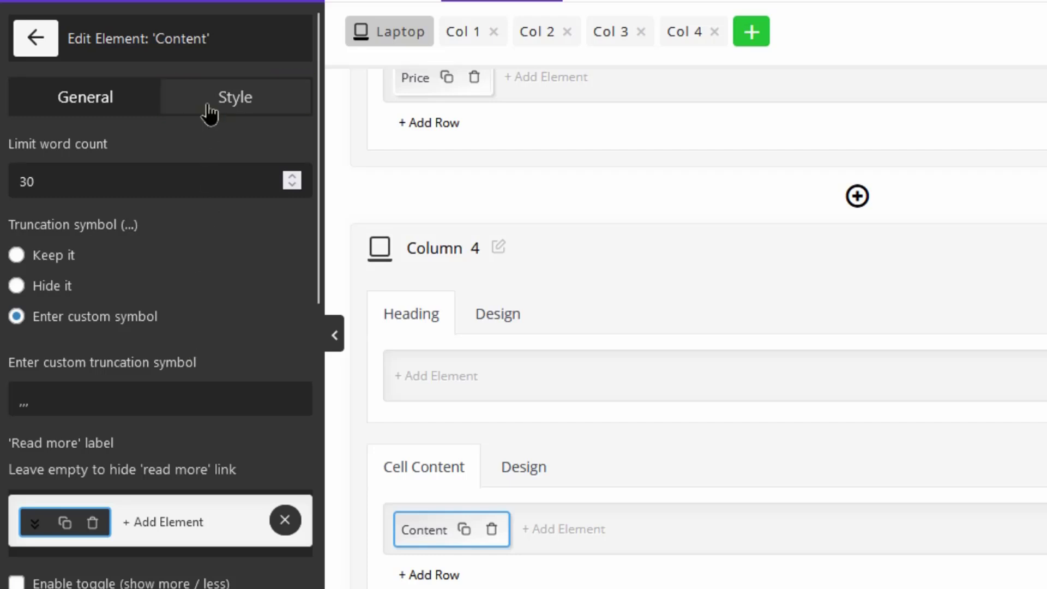
Step: Set the Content element's font color to green rgb(37, 223, 131) and preview the table live
click(235, 97)
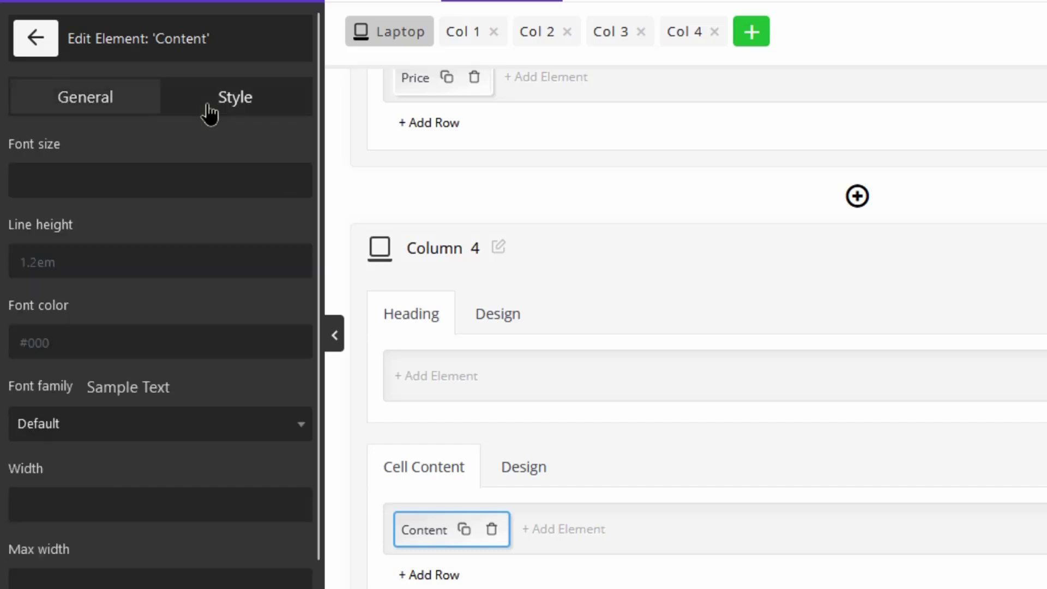
mouse_move(186, 327)
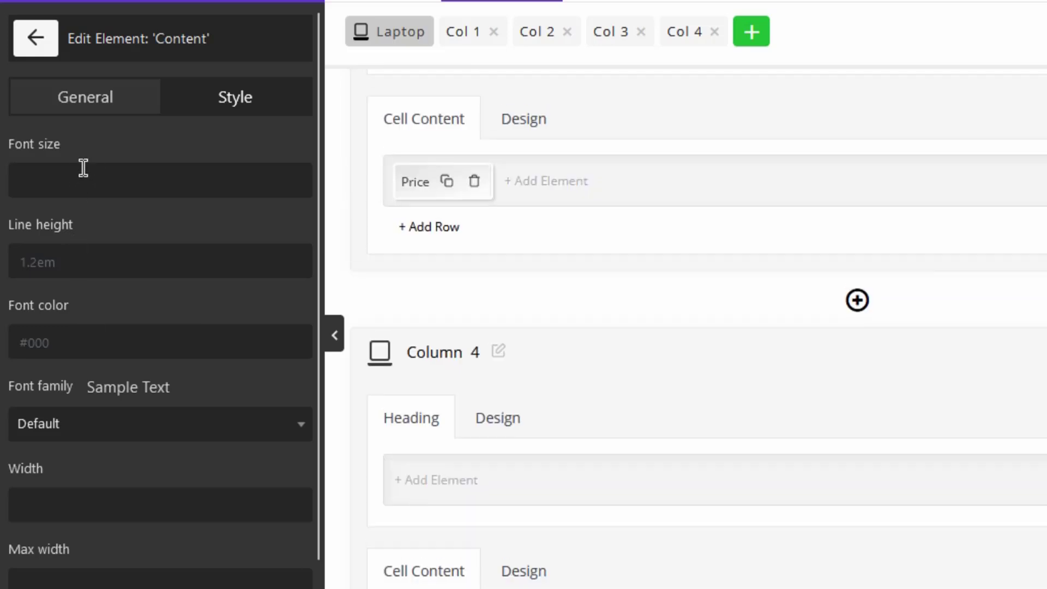
scroll(down, 3)
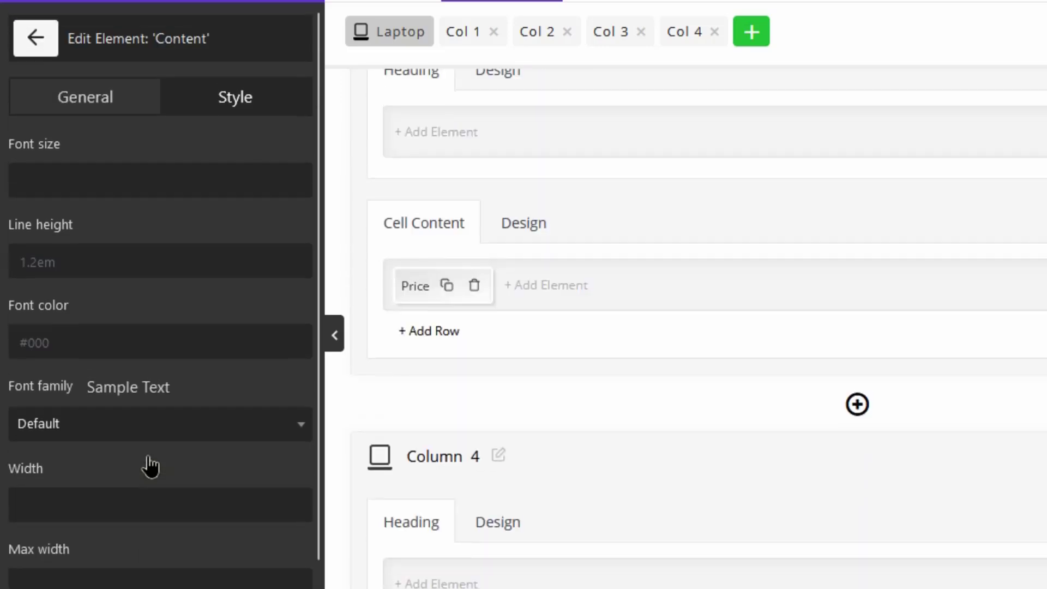
click(159, 343)
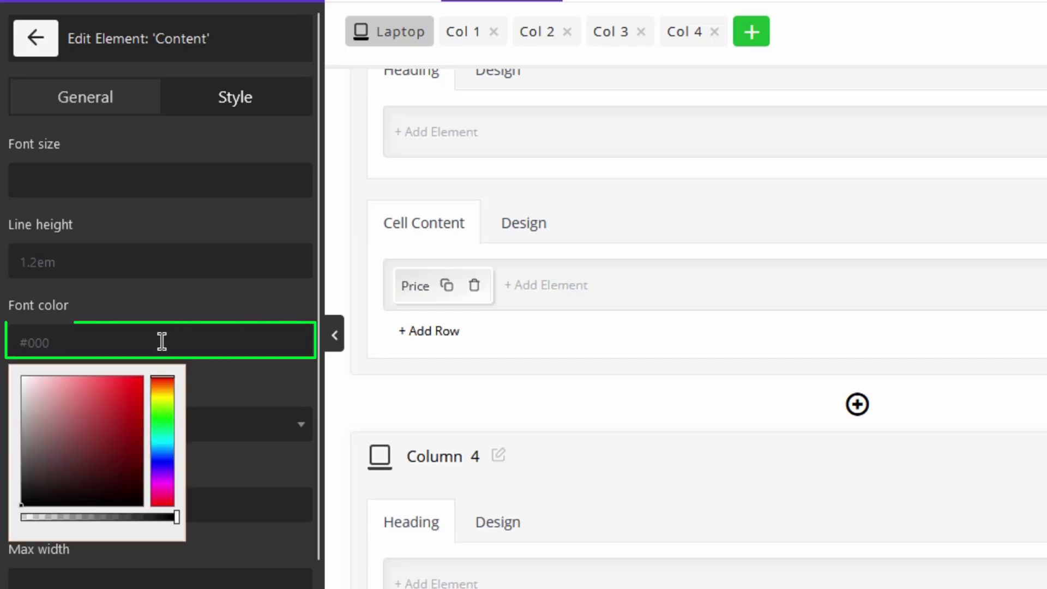
click(168, 434)
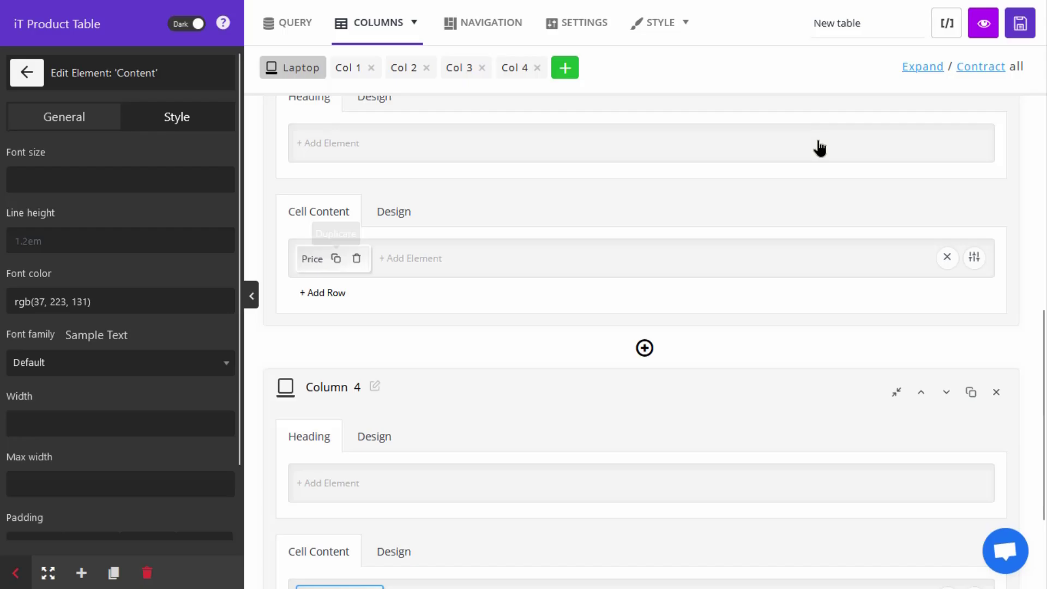
click(983, 21)
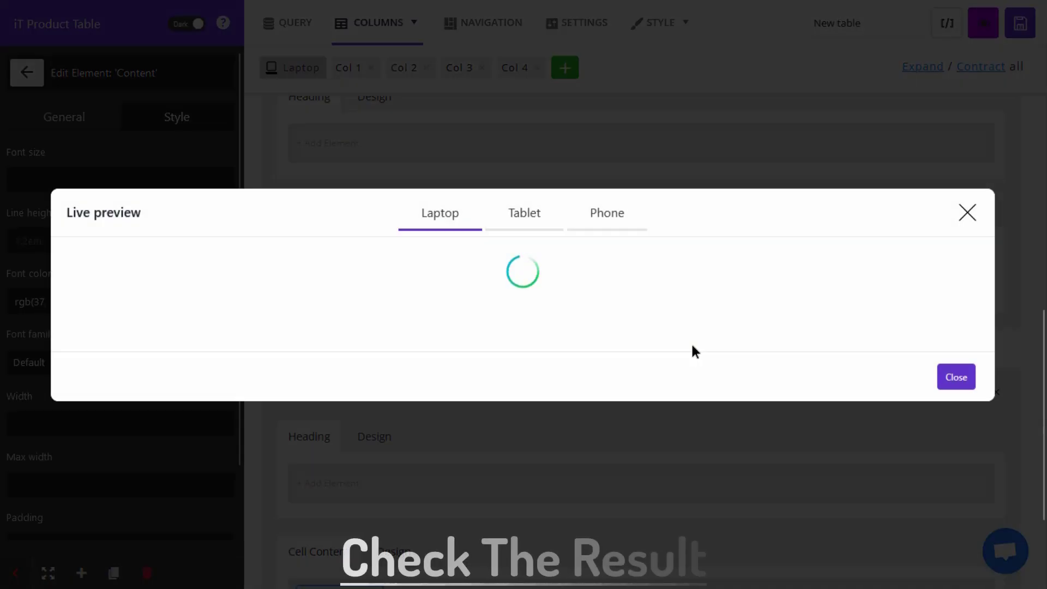